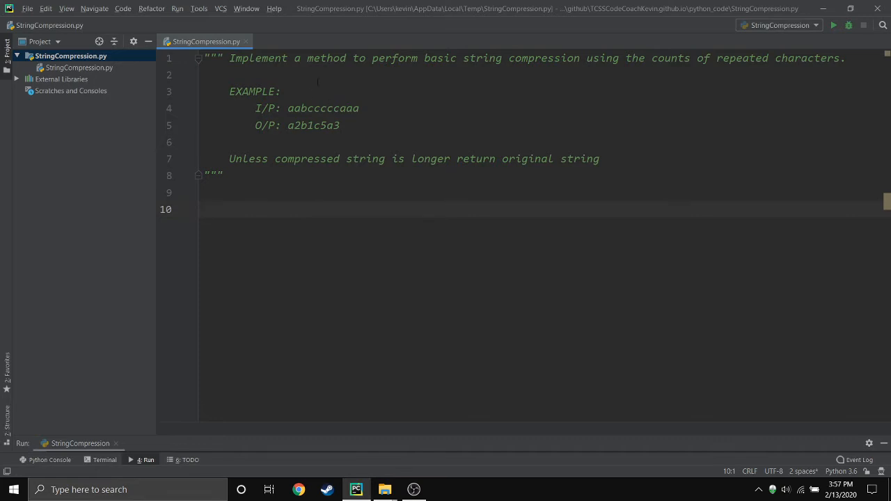
Read input into string with the prompt "Enter a string with repeated characters"
double_click(322, 108)
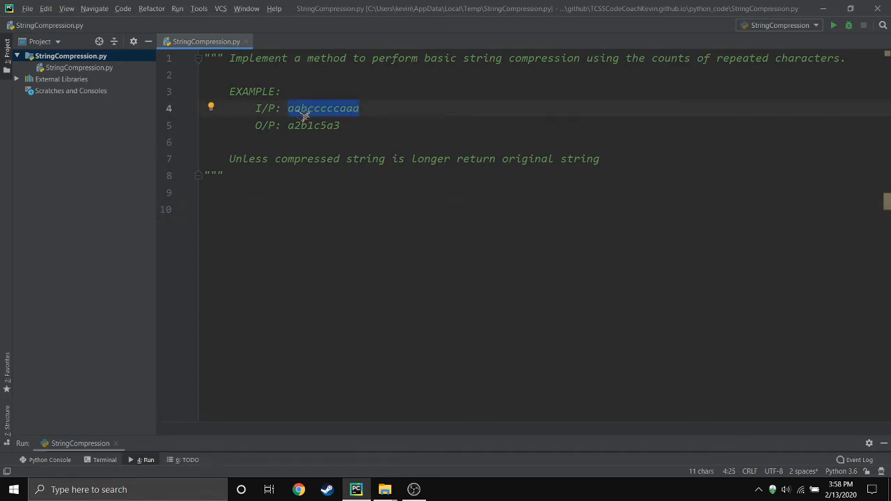
mouse_move(302, 115)
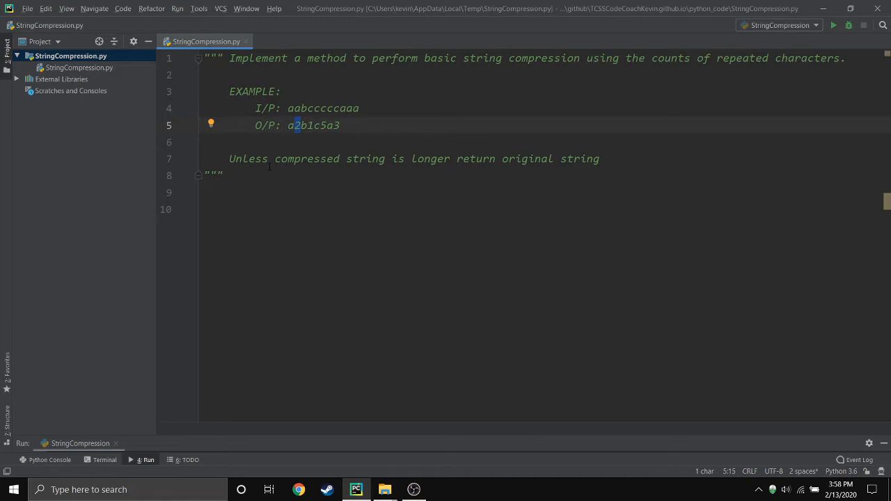
mouse_move(454, 189)
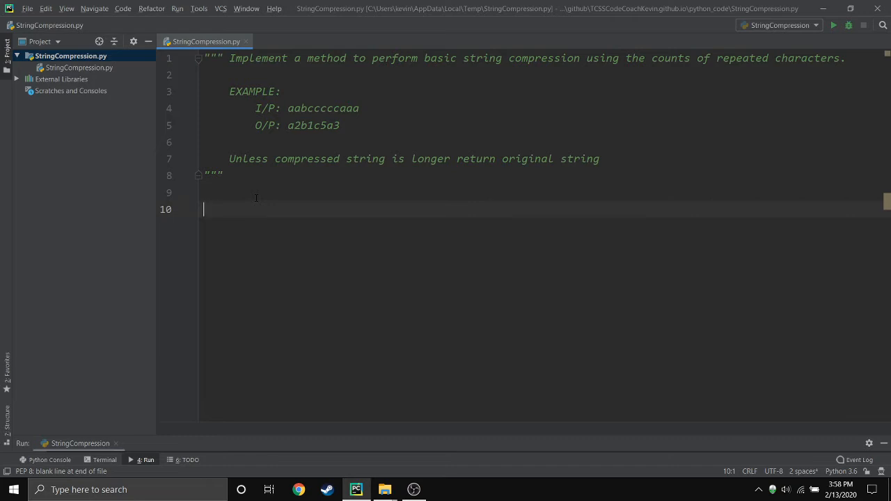
text(string)
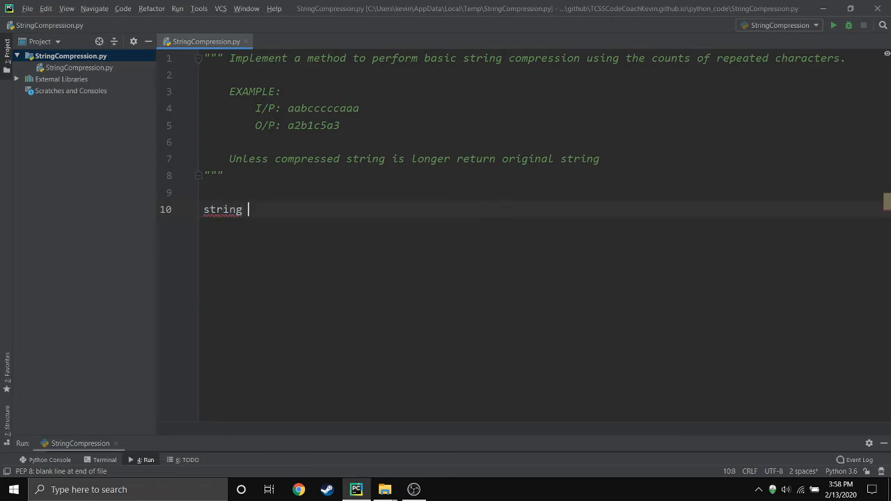
text(= input)
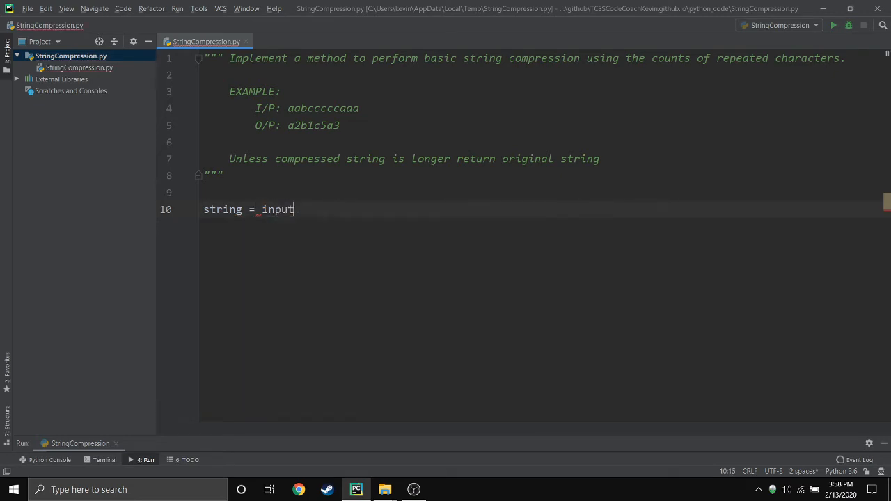
text(("Eneter "))
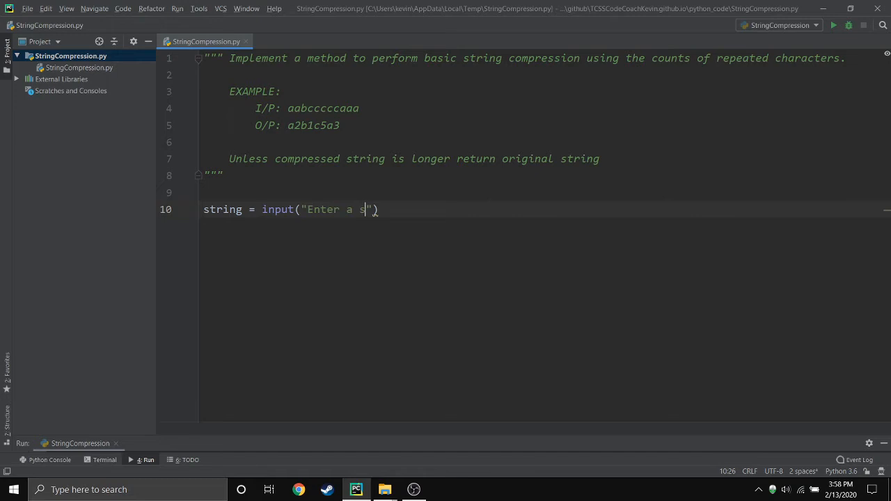
text(tring with re)
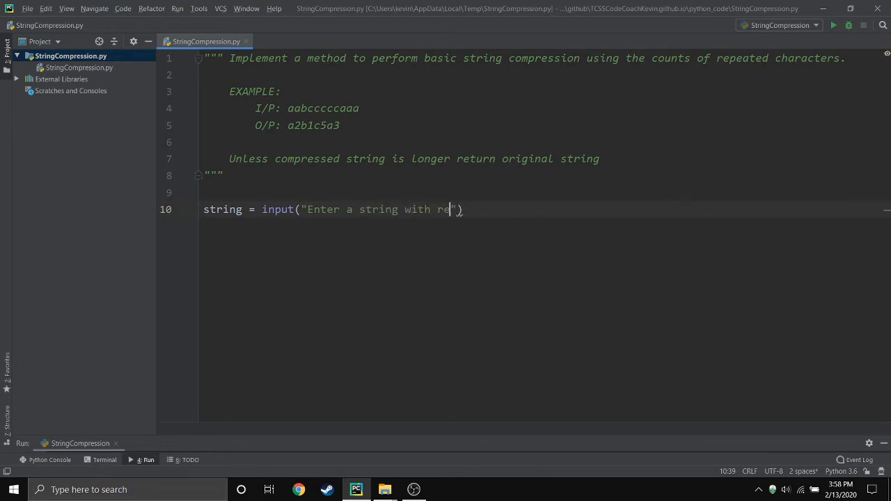
text(peated char)
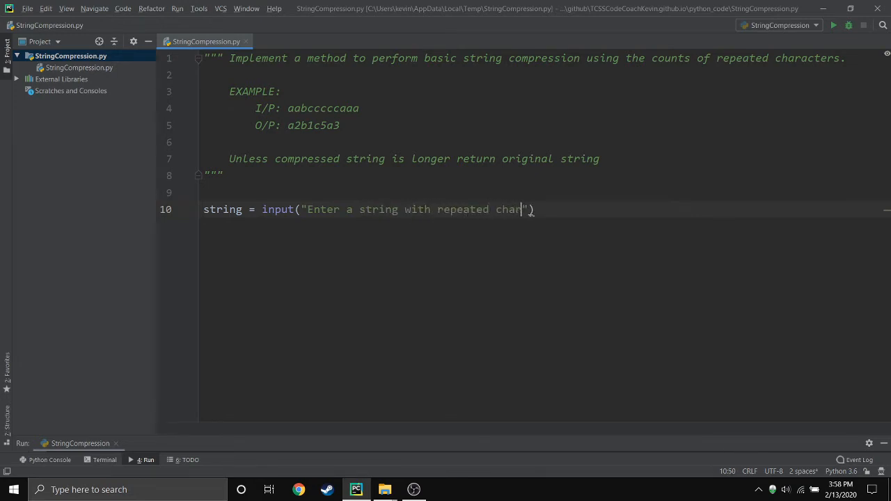
text(acters)
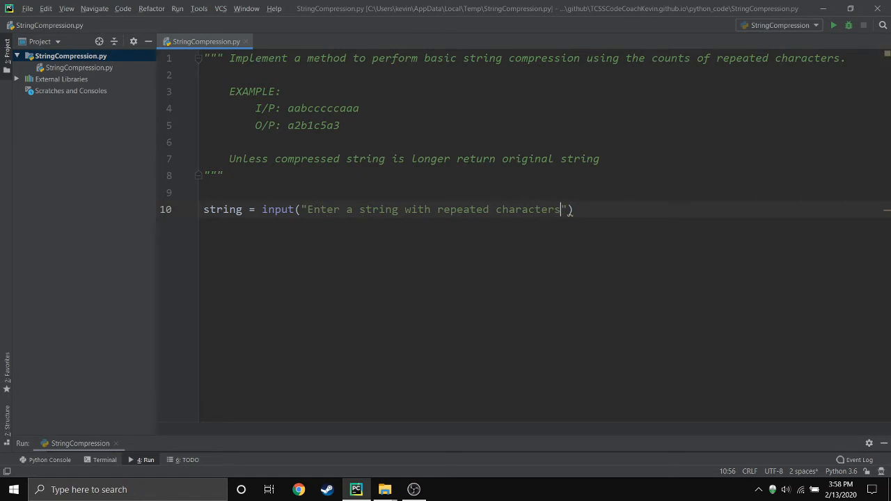
text(\n)
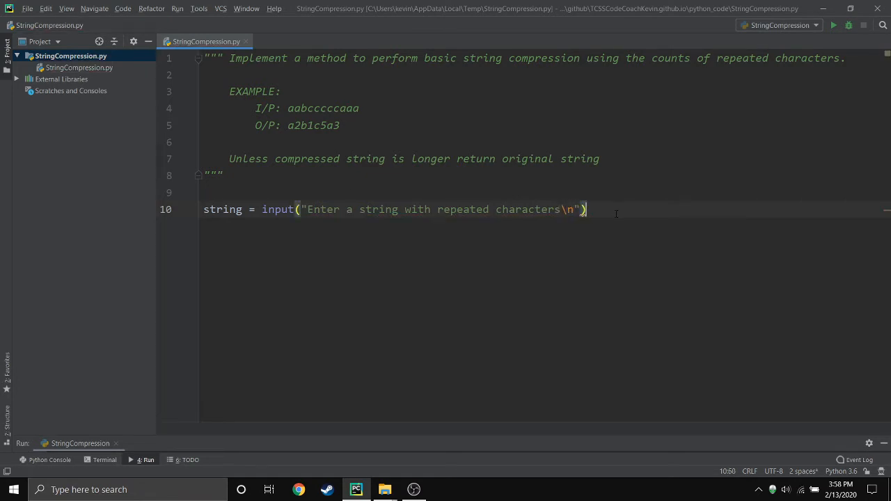
Call compress_string(string) on the input and begin the def line above
text(comnp)
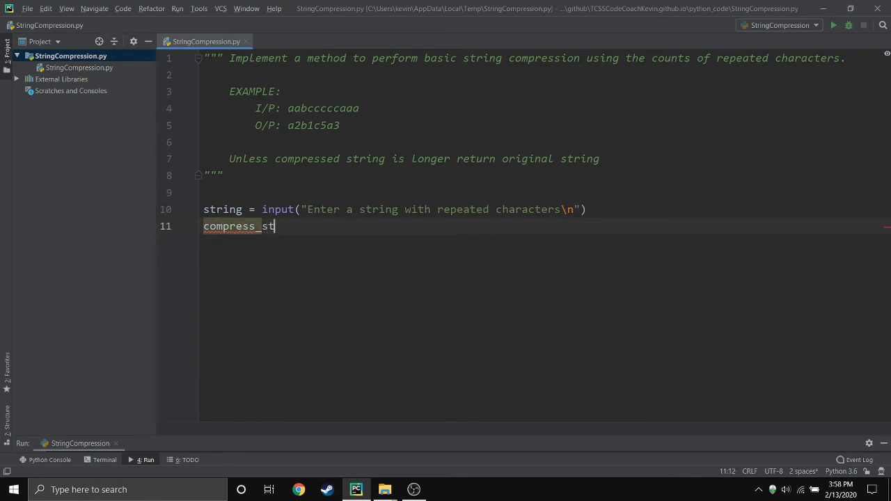
text(ring(string))
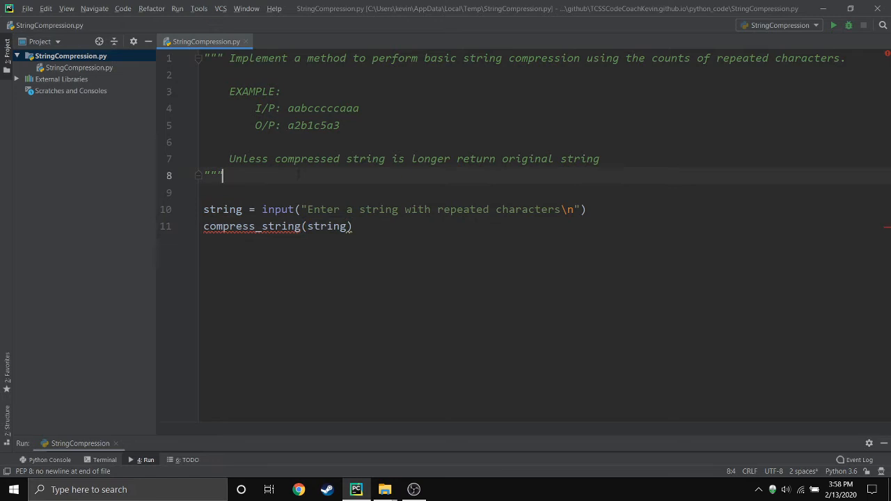
text(def compress_)
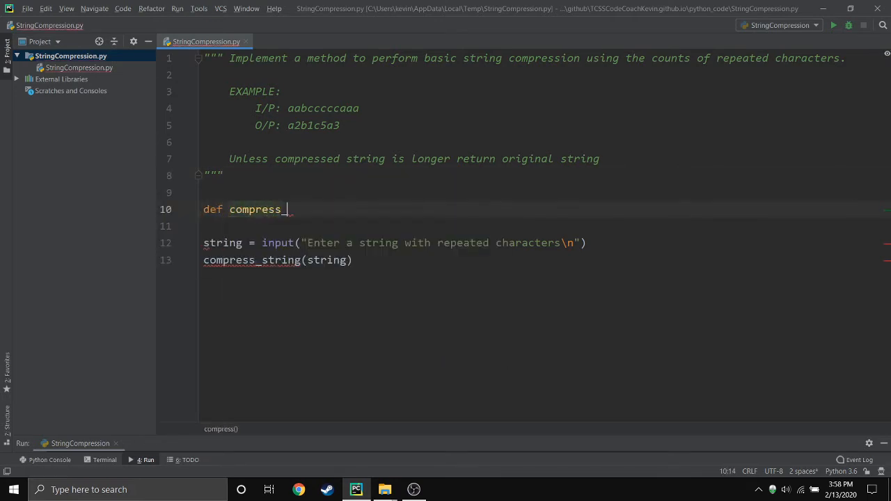
Define compress_string(line) with new_string = "" and count = 1 in its body
text(string(*)
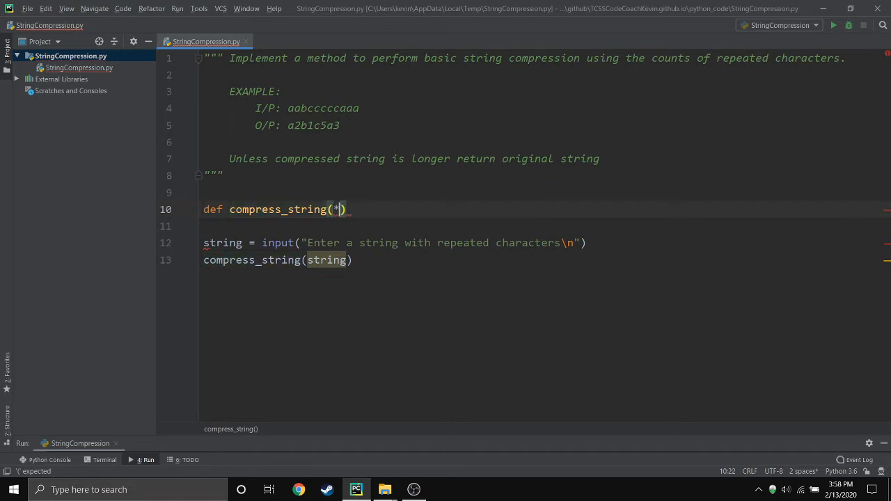
text(line)
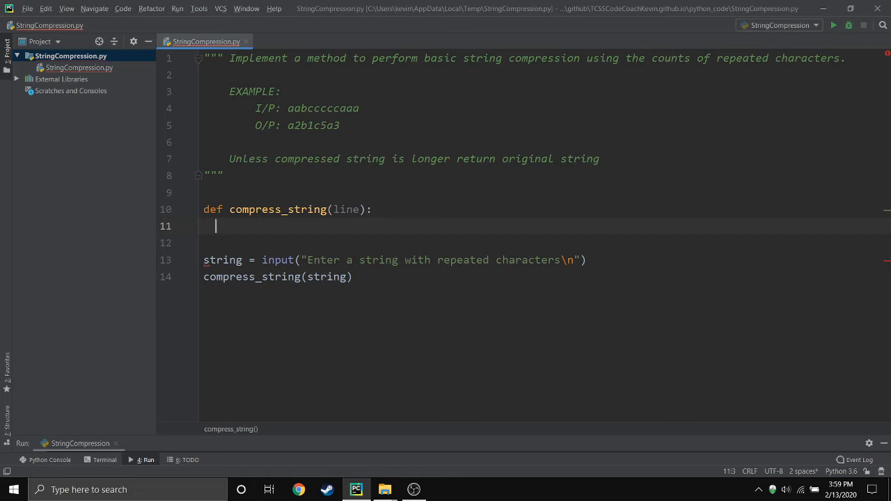
text(new)
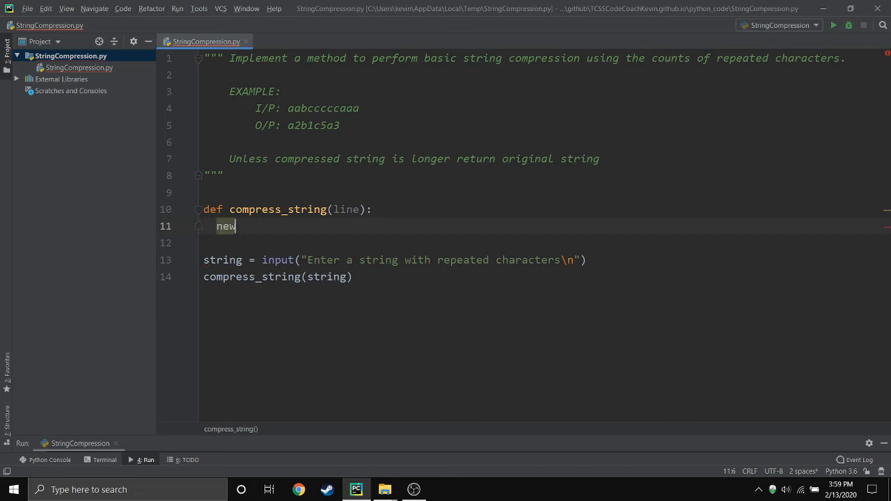
text(_string = ")
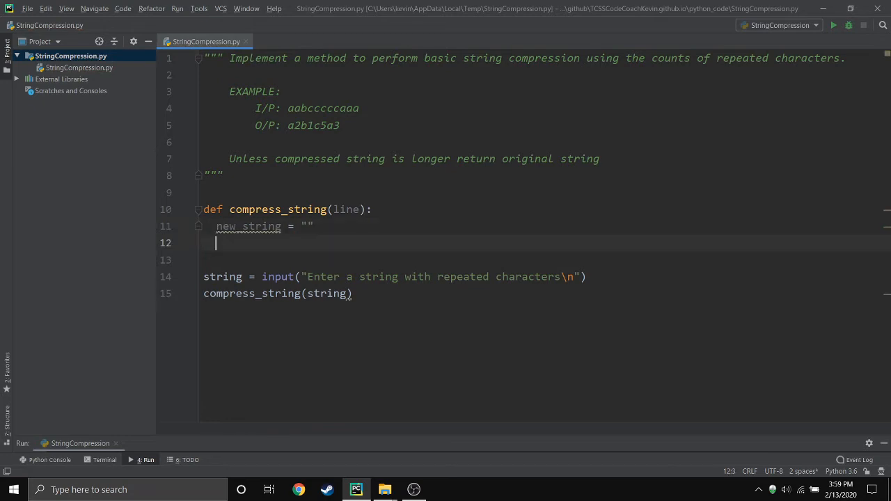
text(count =)
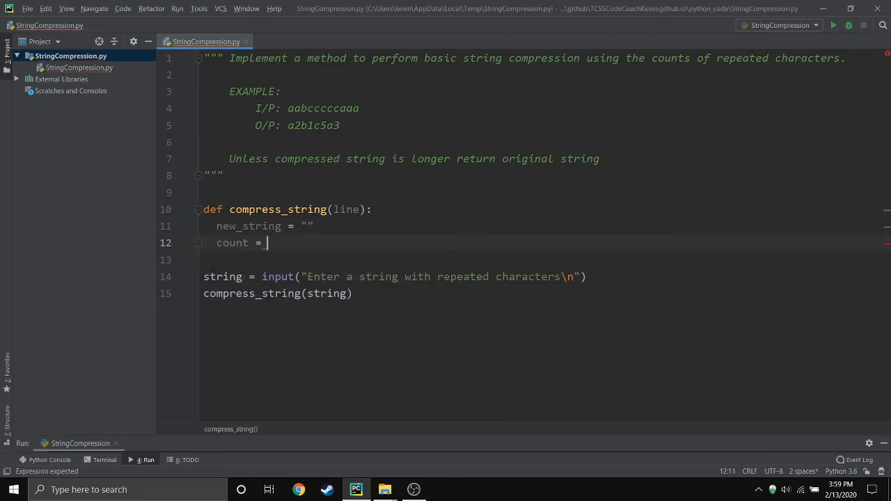
text(1)
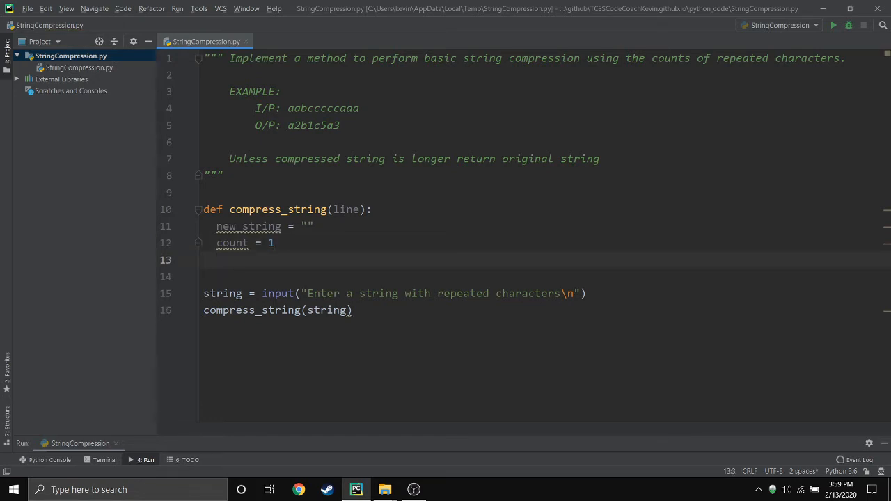
Loop for i in range(len(line)), setting j = i and then incrementing j by 1
text(for i in)
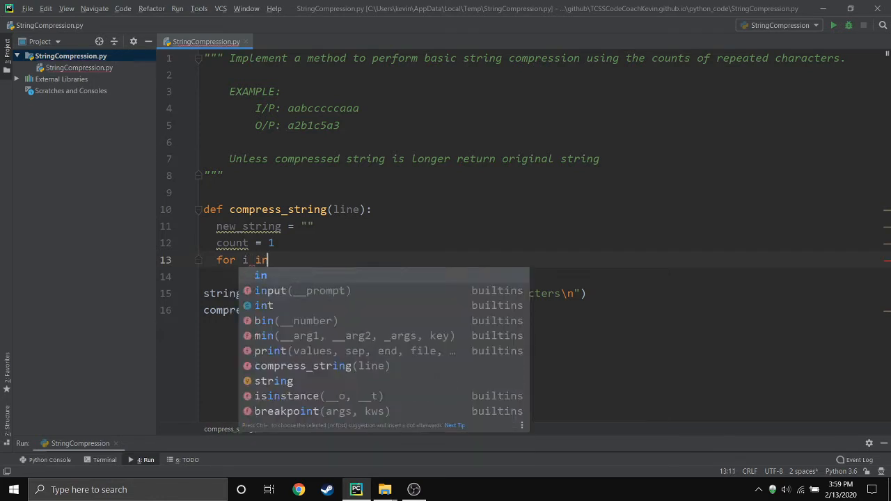
text(range(len(line)):)
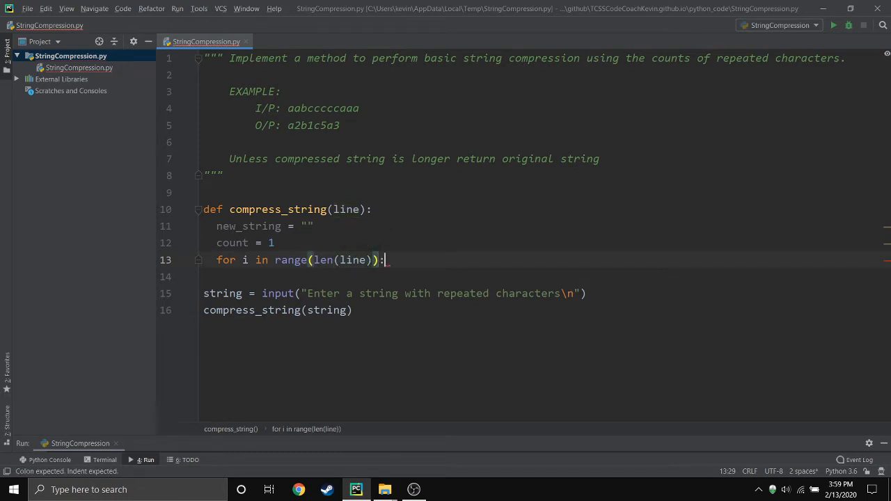
key(enter)
text(j =)
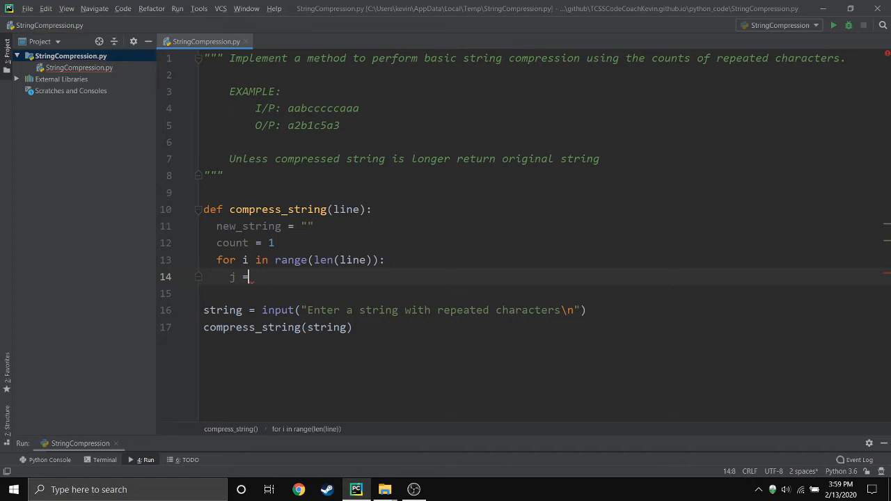
text(i)
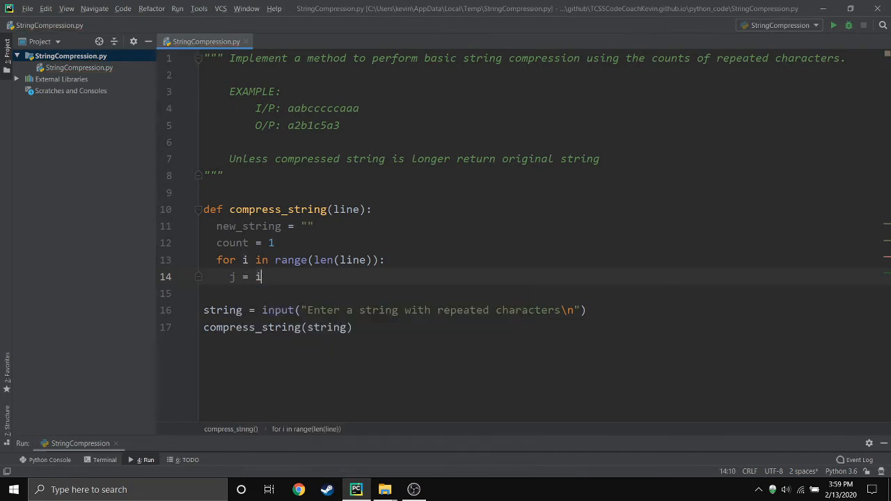
key(enter)
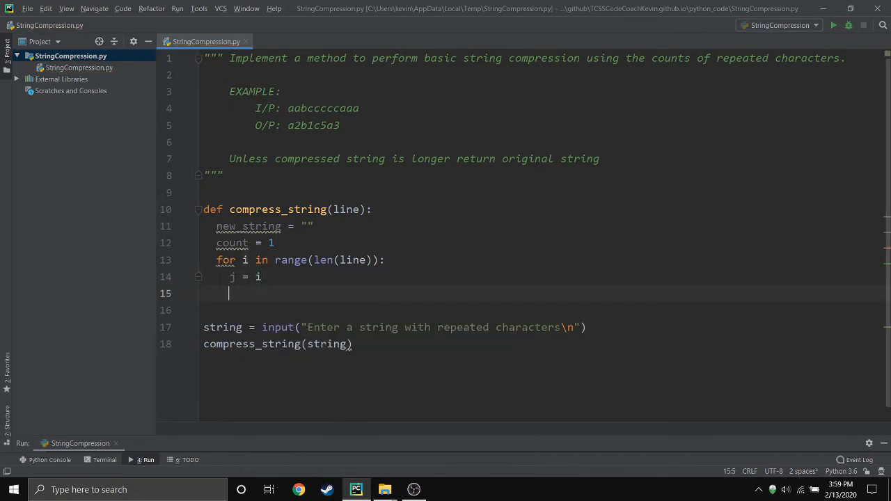
text(j += 2)
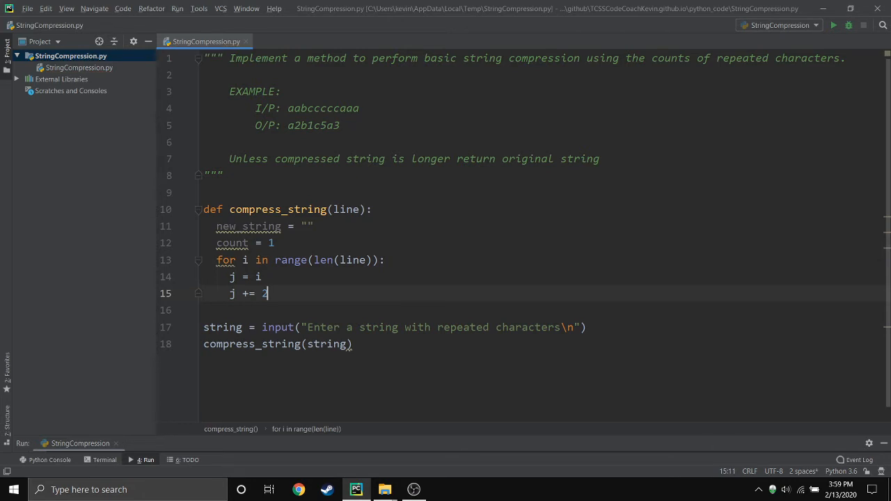
key(enter)
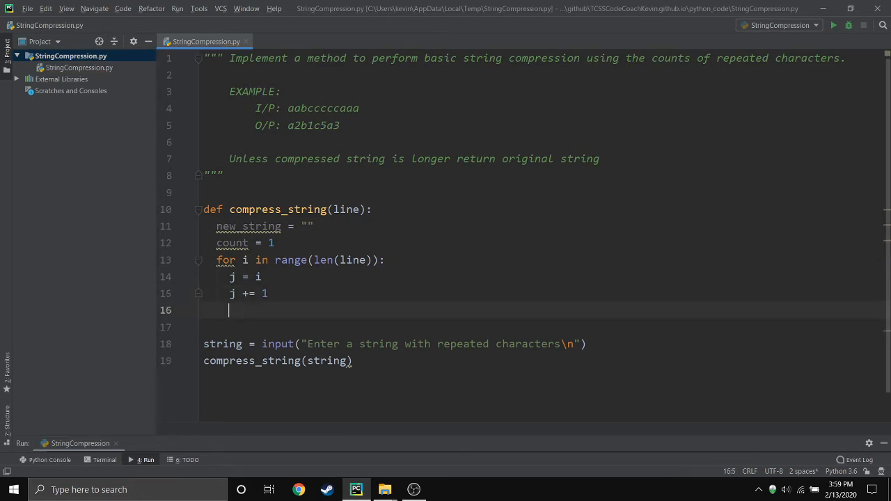
If line[i] == line[j] add 1 to count, else append line[i] and str(count) to new_string
text(if)
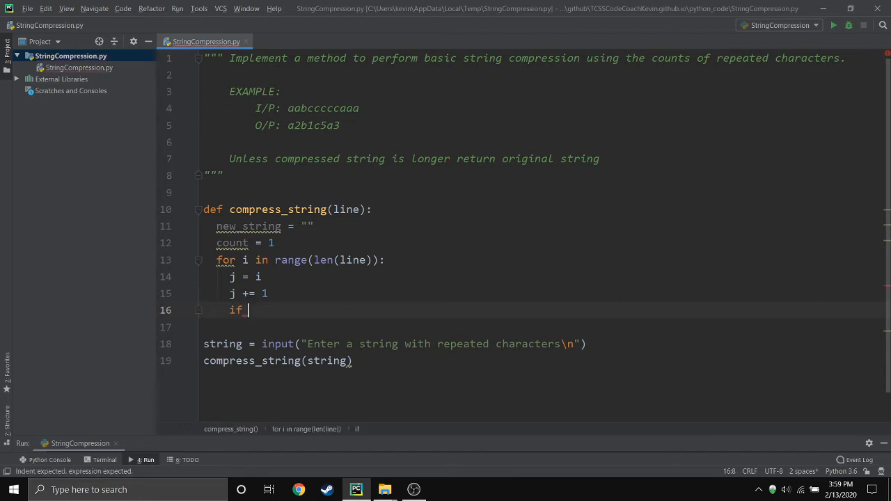
text(line[i] ==)
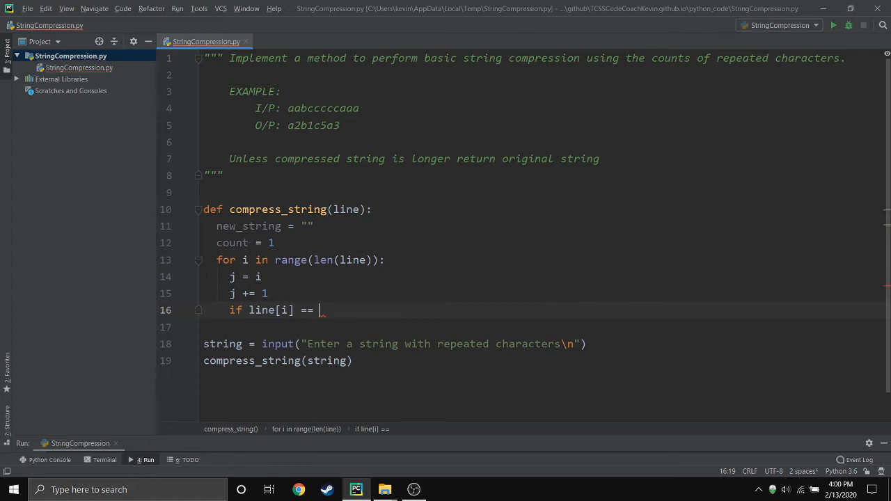
text(line[])
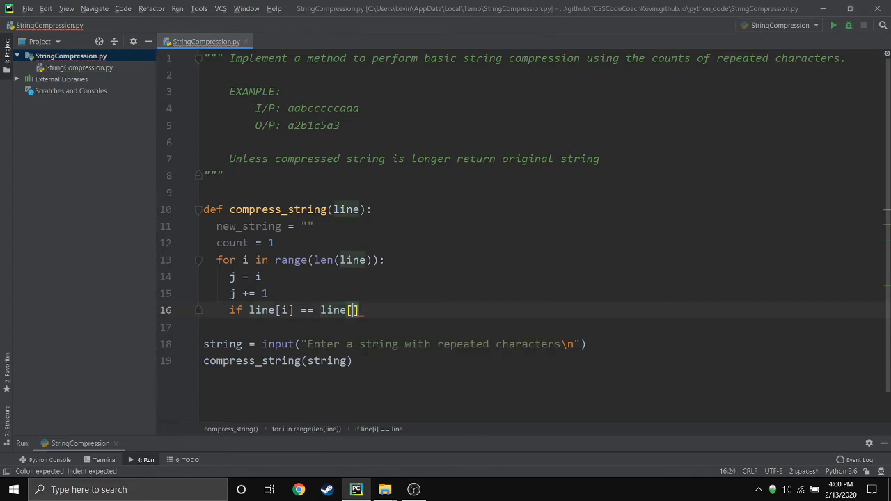
text(j)
text(count += 1)
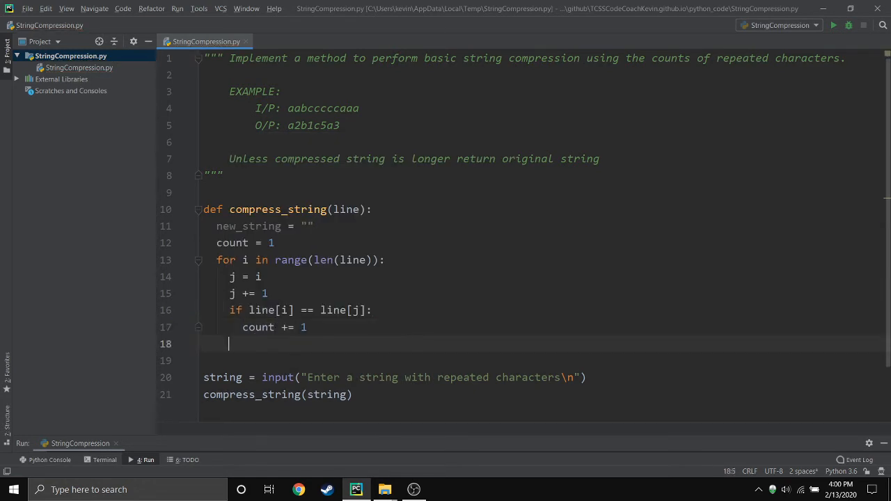
text(else:)
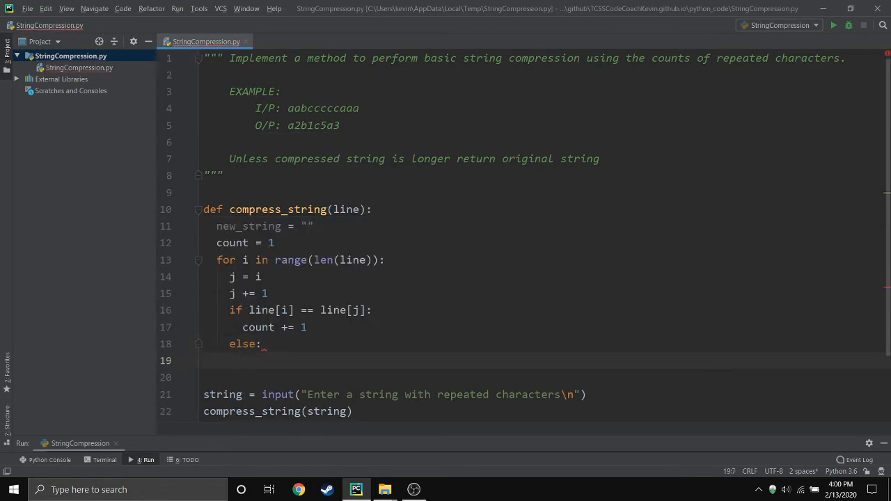
text(new_string += line[i)
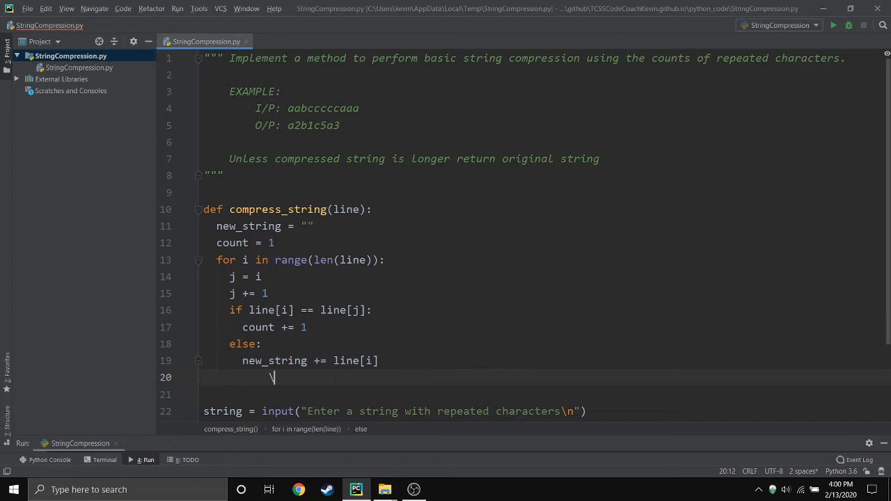
text(mne)
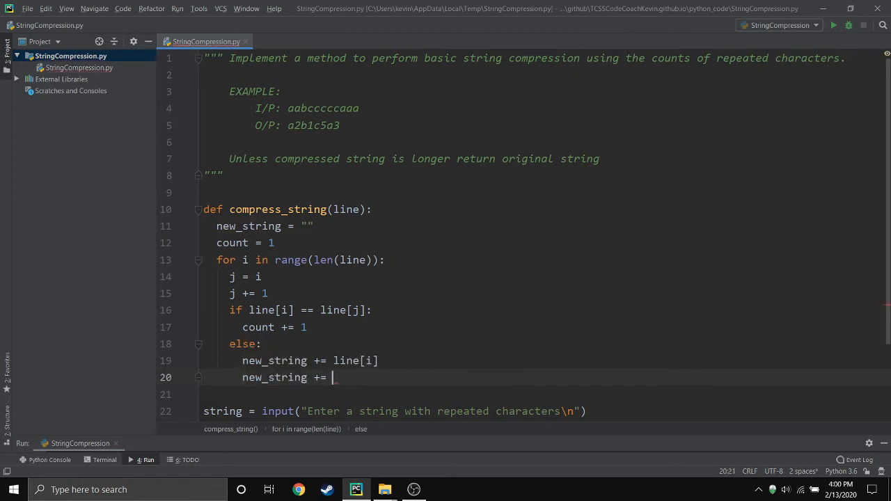
text(str(count)
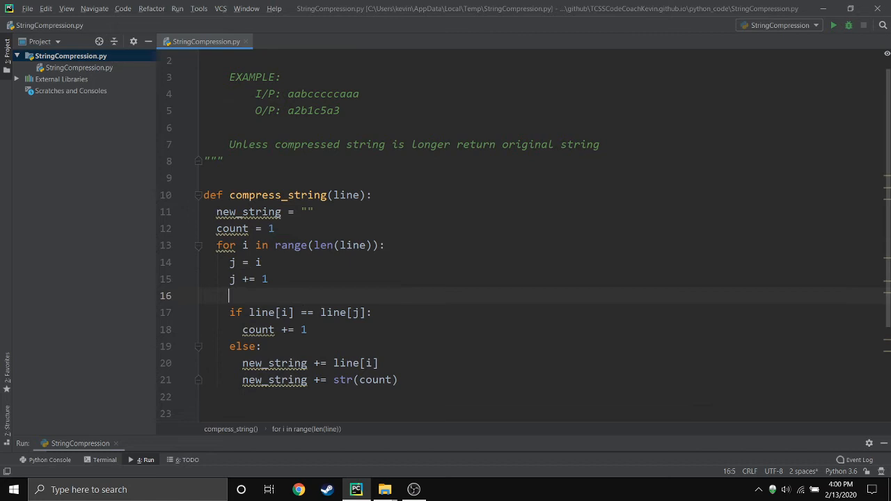
Wrap the if/else comparison in a try: block and begin except: below it
text(try:)
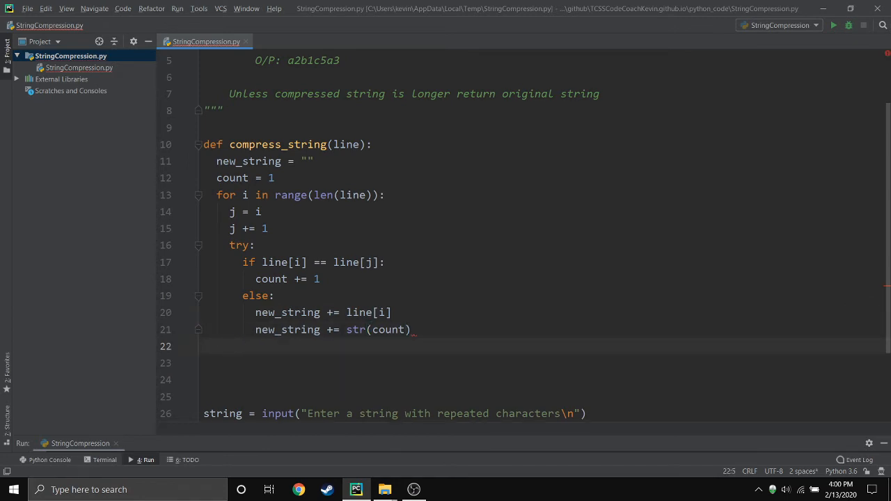
text(except:)
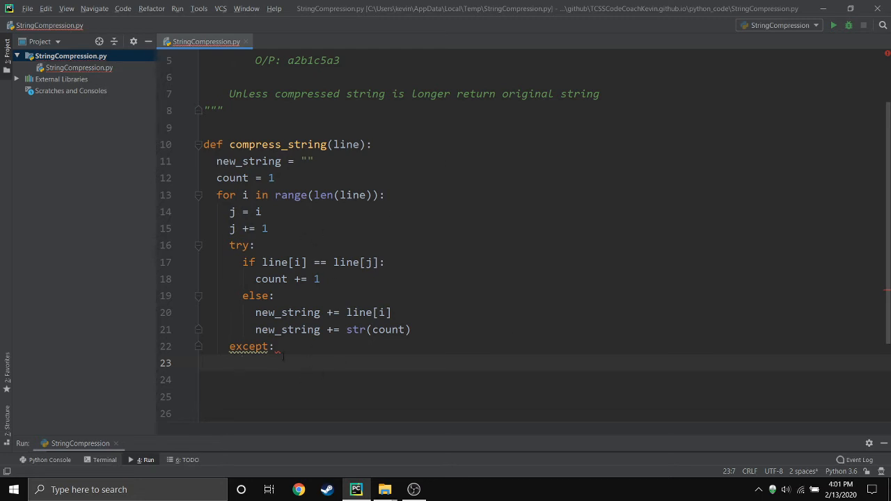
Under except add the comment # last index of value i and new_string += string[i]
text(#)
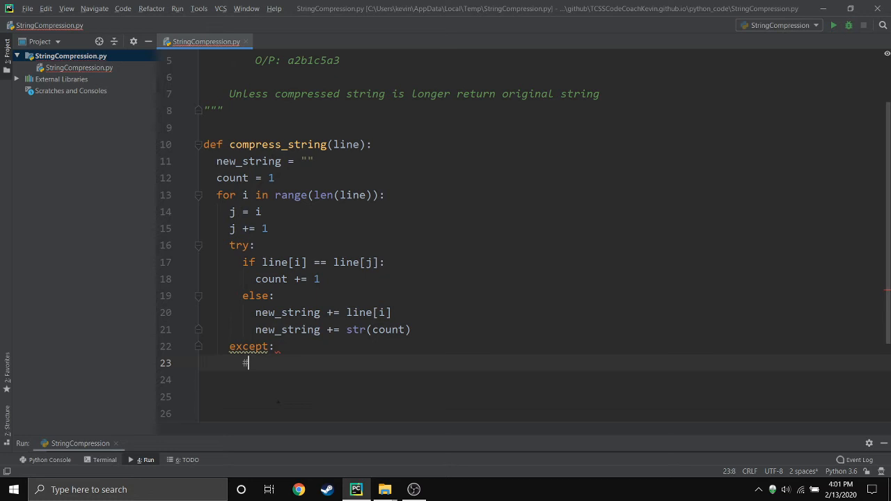
text(" ")
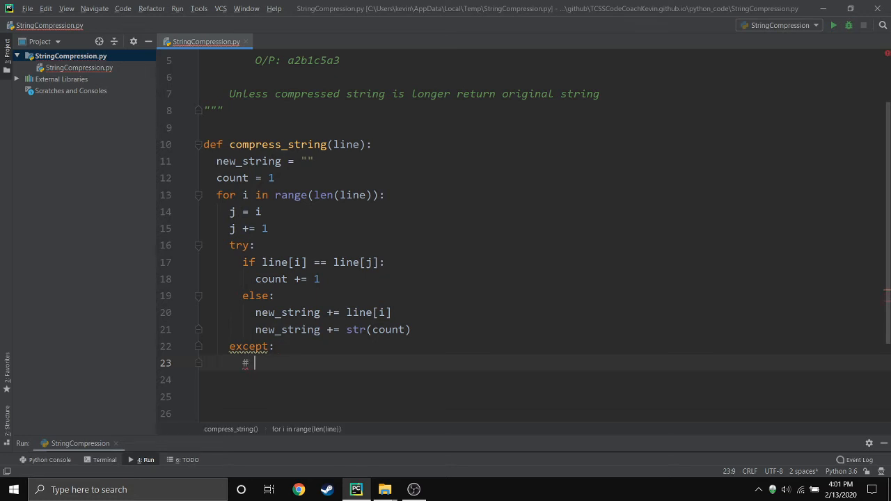
text(last index of value i)
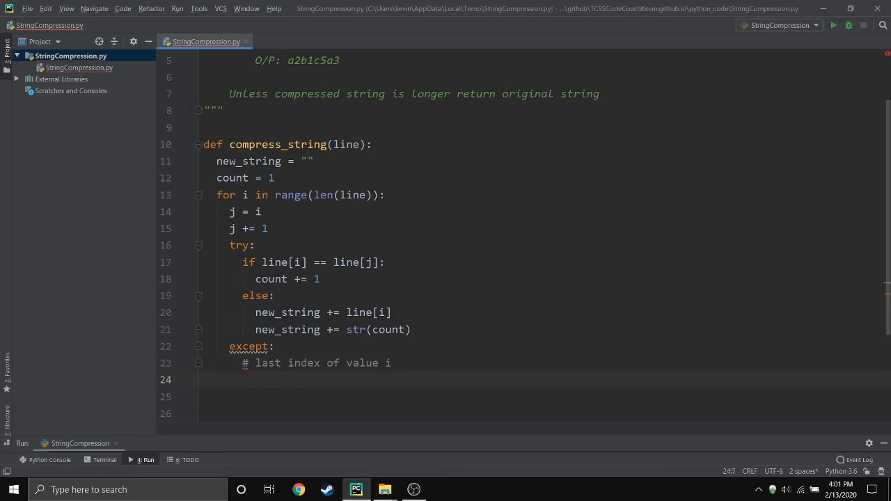
text(new_string ++)
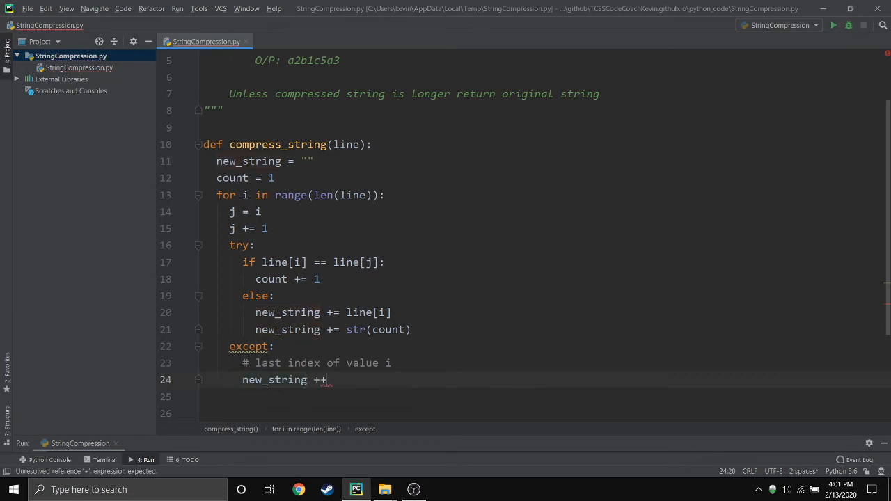
key(Backspace)
text(= string)
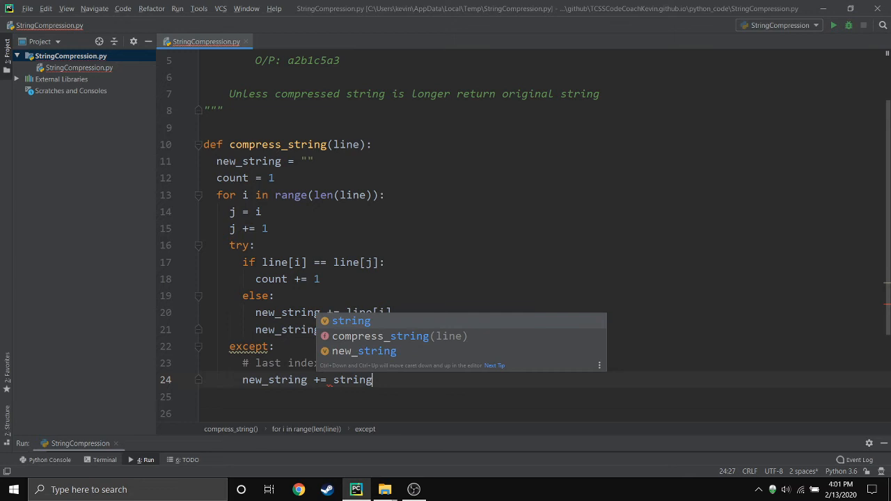
text([i])
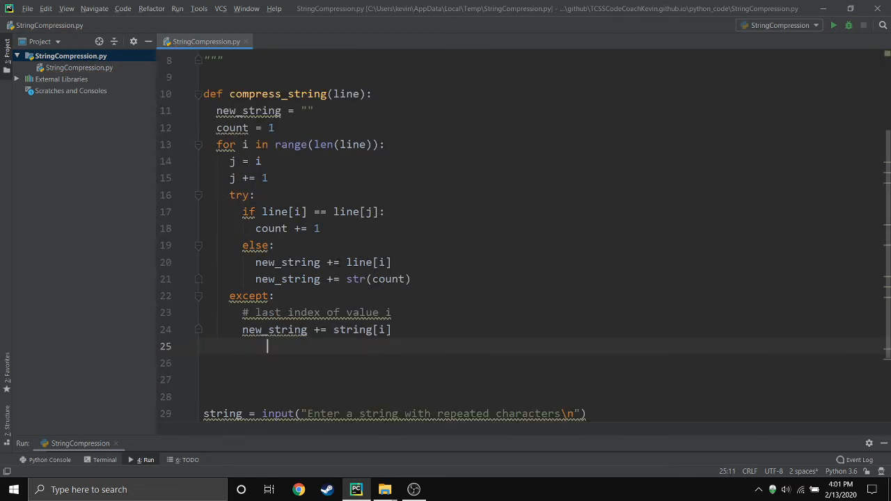
key(Backspace)
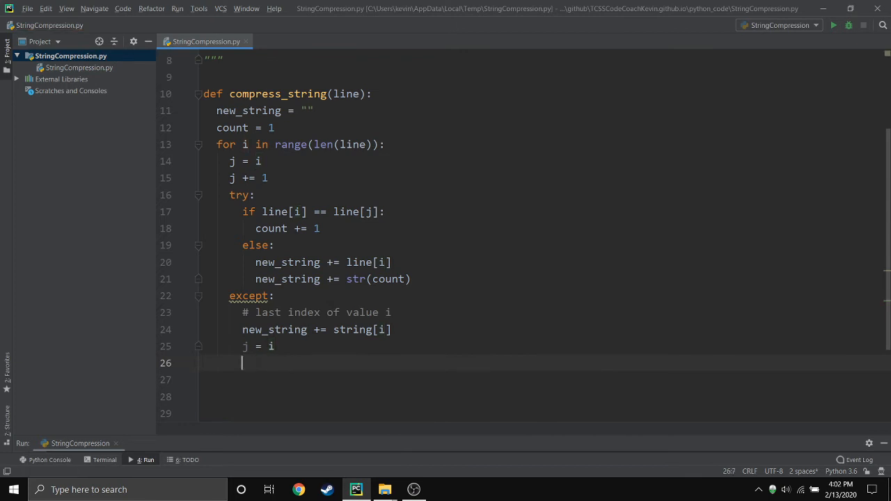
Reset j to i and then decrement j by 1 in the except branch
text(j =)
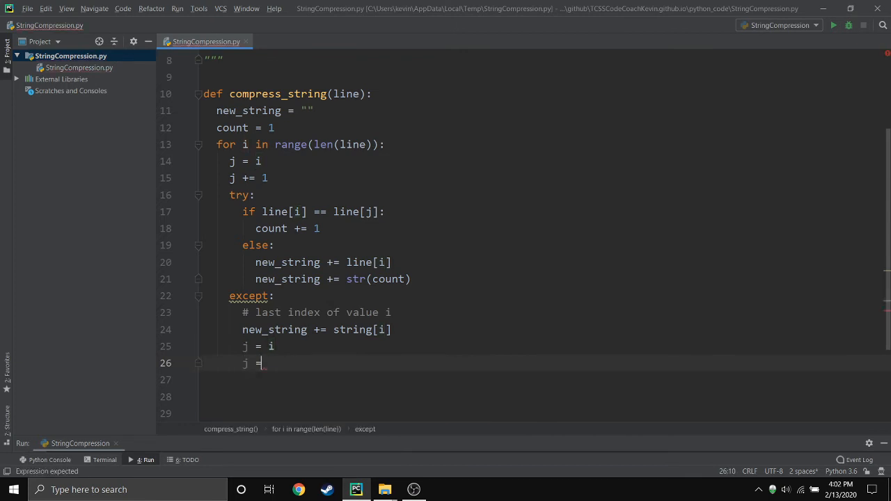
text(-)
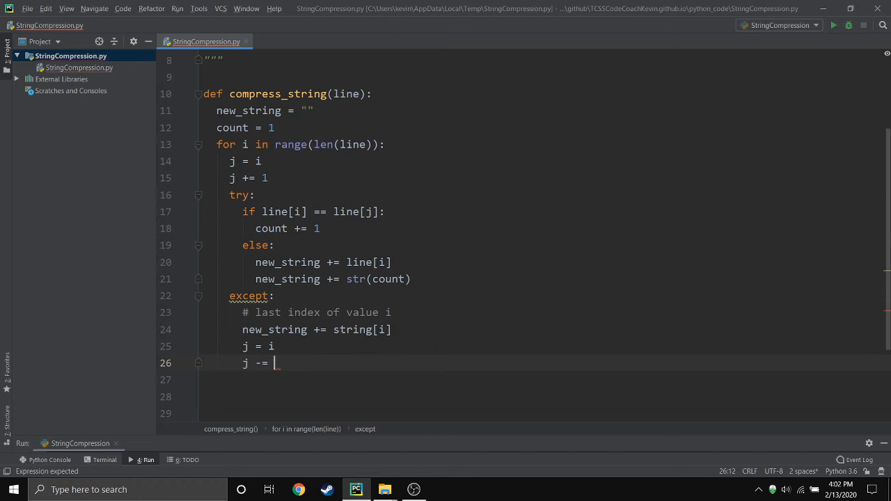
text(1)
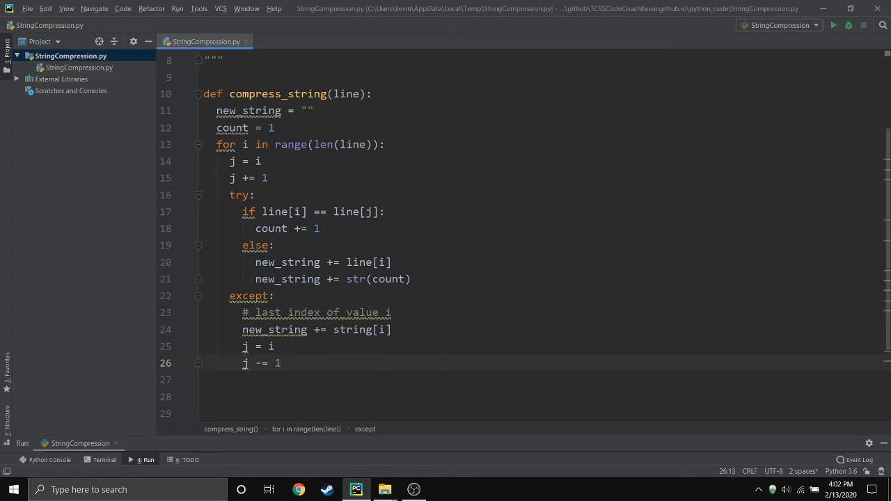
key(enter)
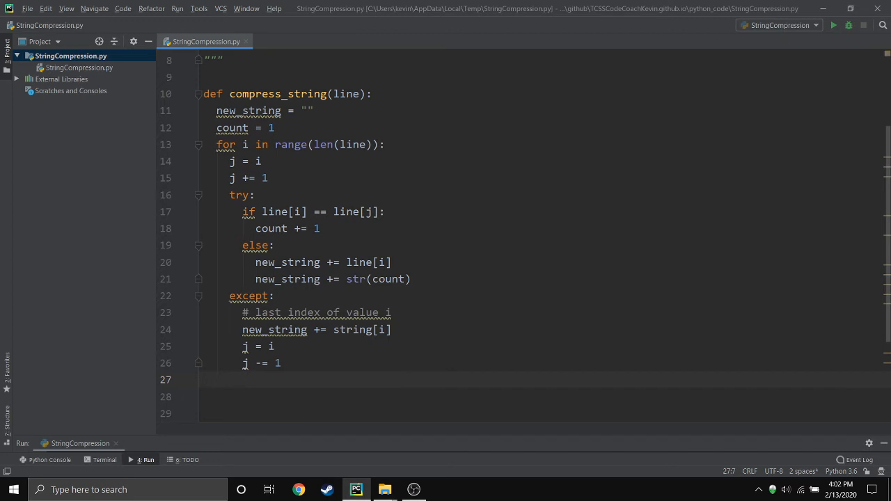
In the except branch, test whether line[i] == line[j]
text(i)
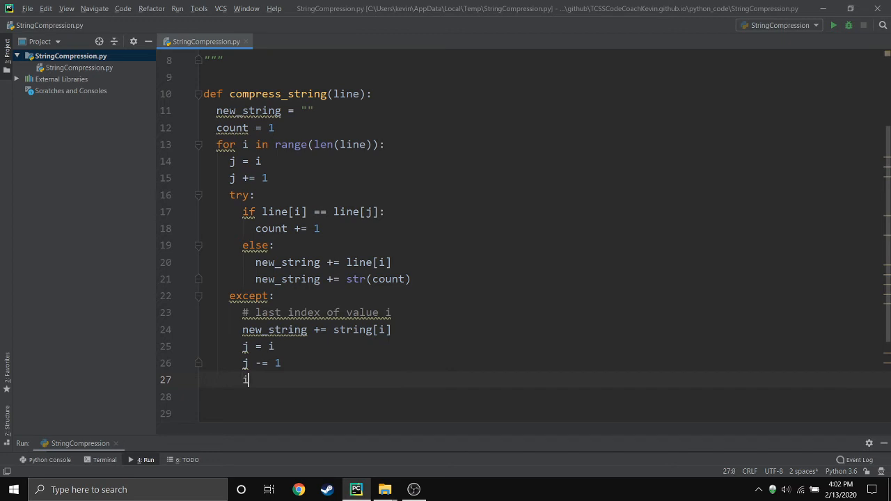
text(f)
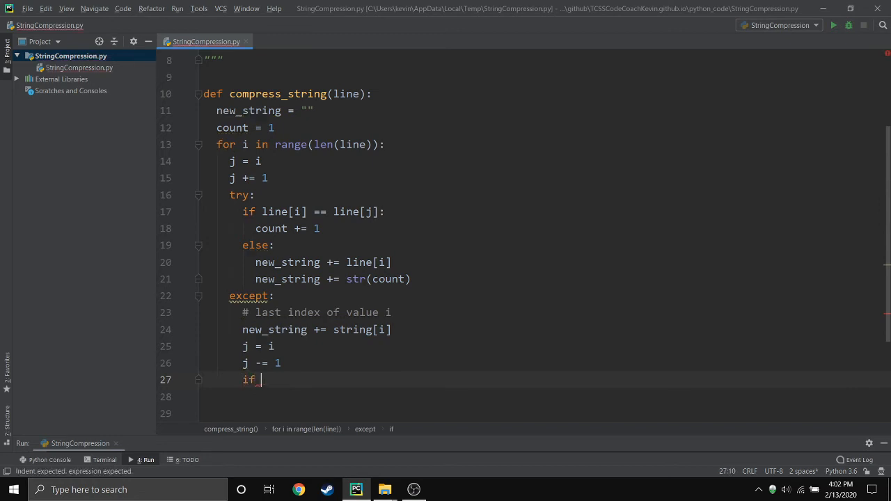
text(string)
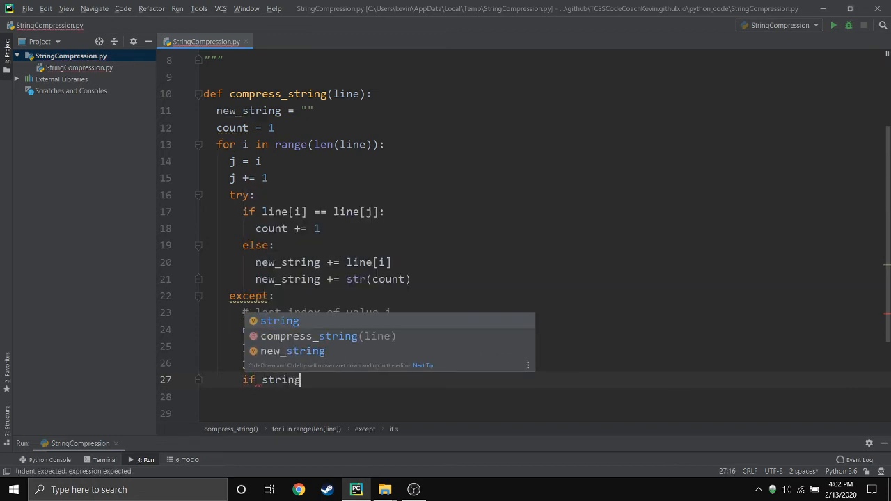
text([j])
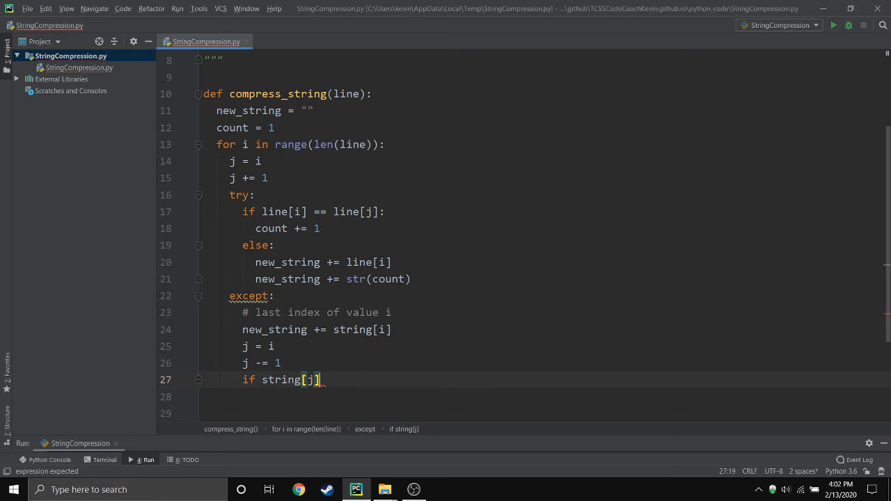
text(== s)
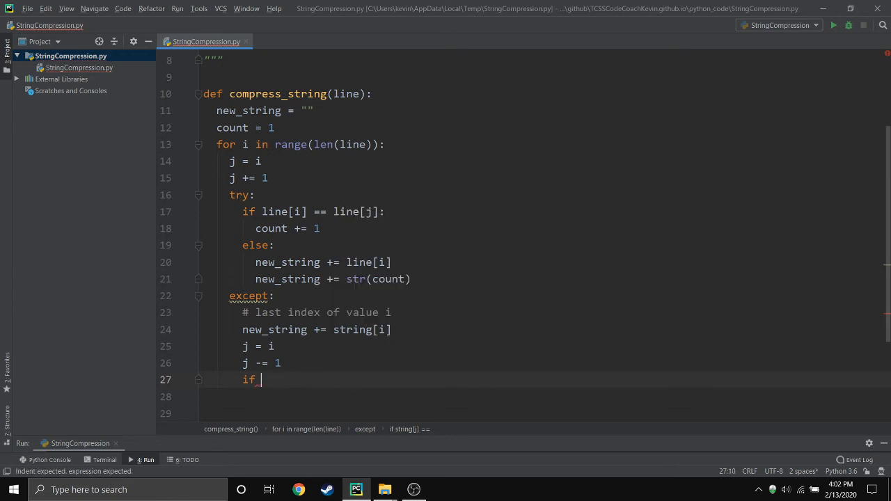
text(line)
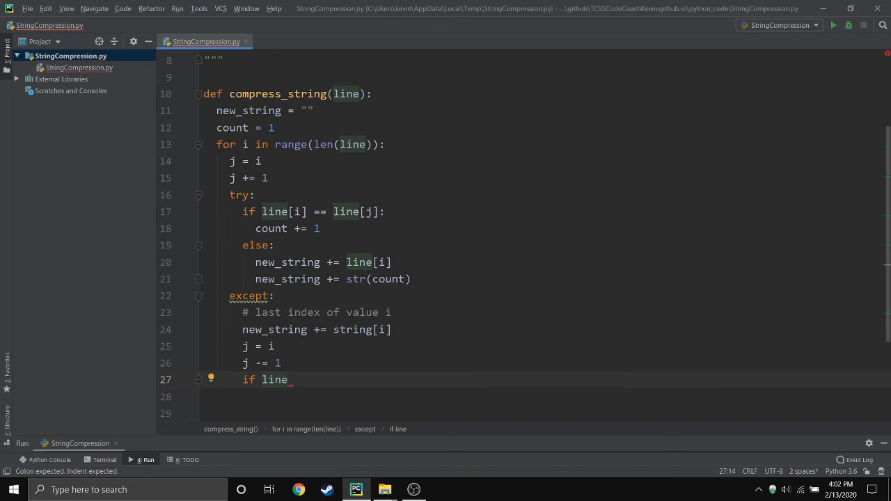
text([i])
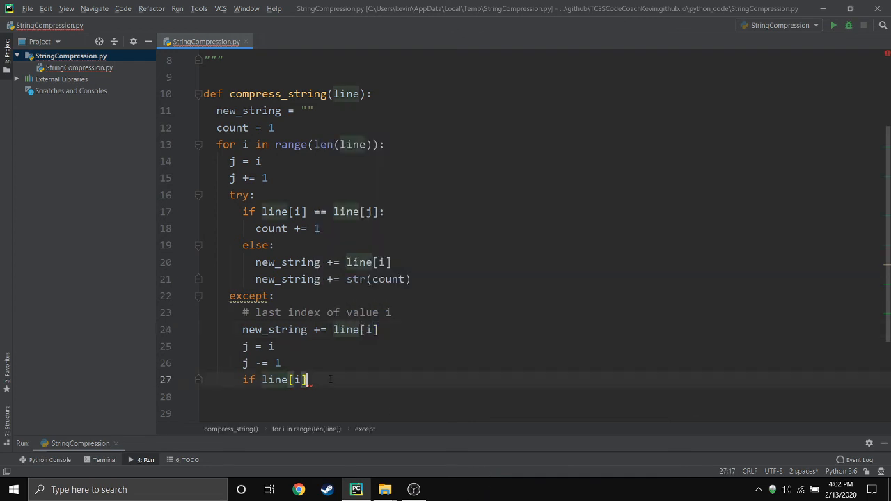
text(=)
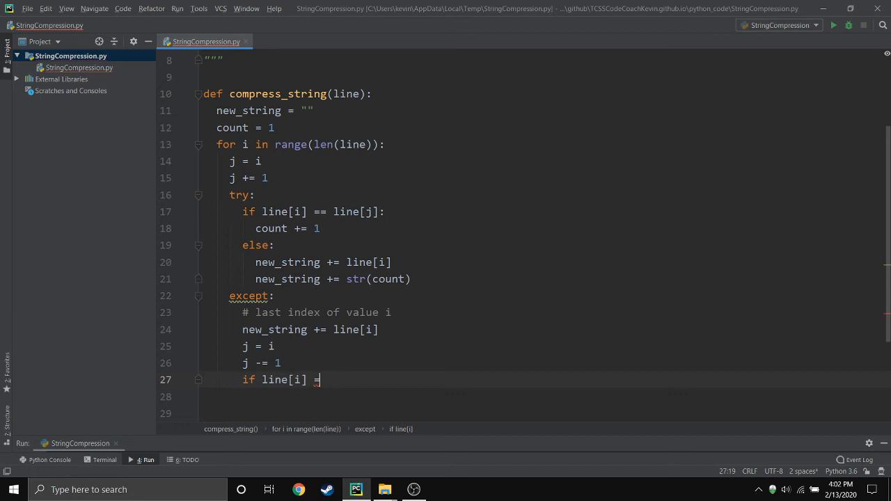
text(= line)
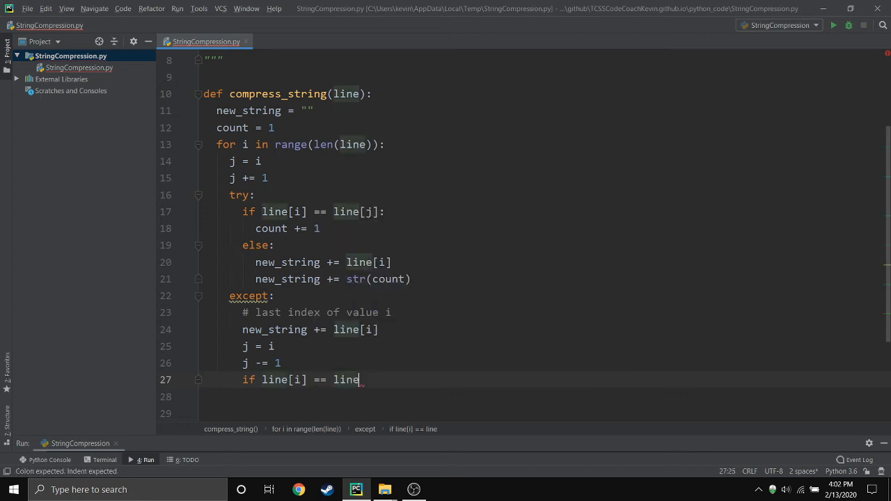
text([j]:)
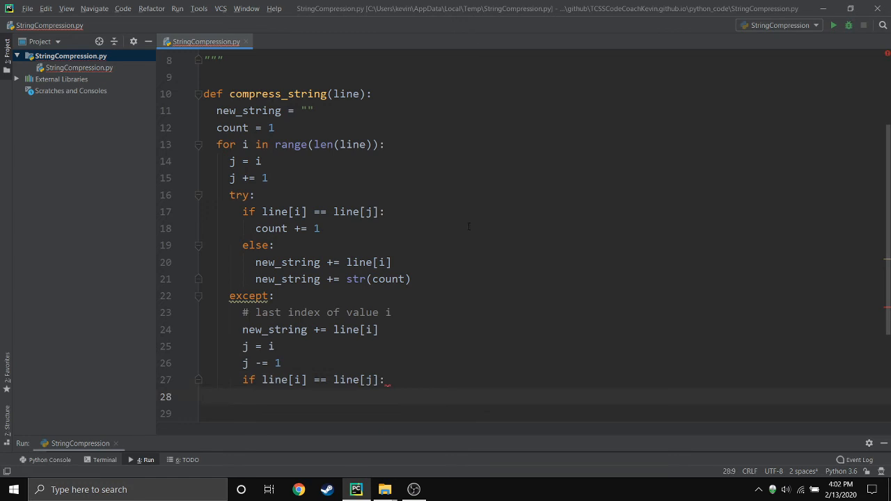
Append str(count) to new_string on a match, otherwise append "1"
scroll(down, 3)
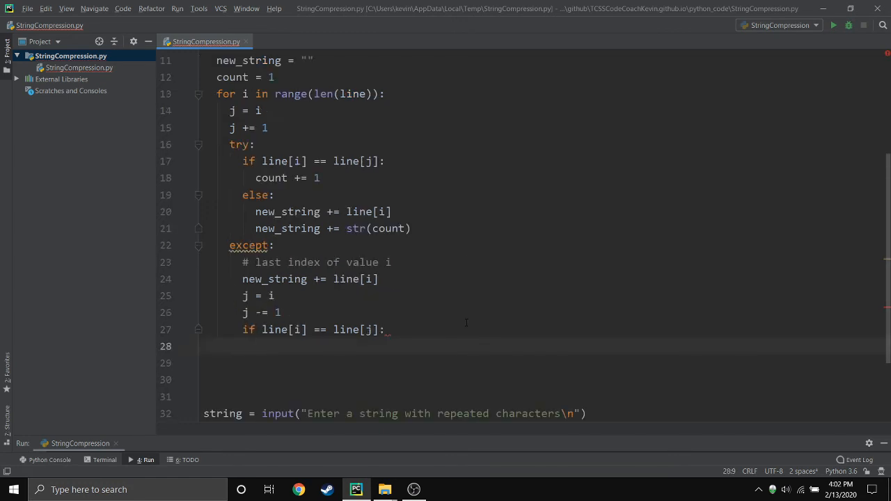
text(new_string += str()
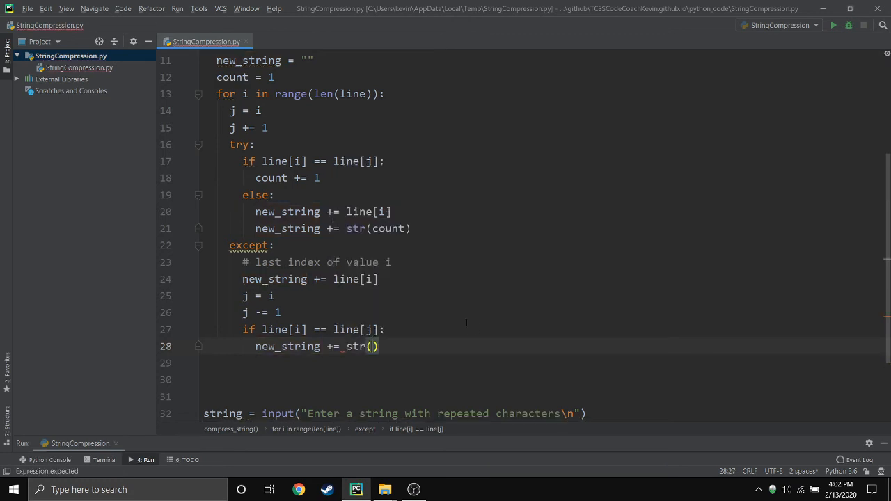
text(count)
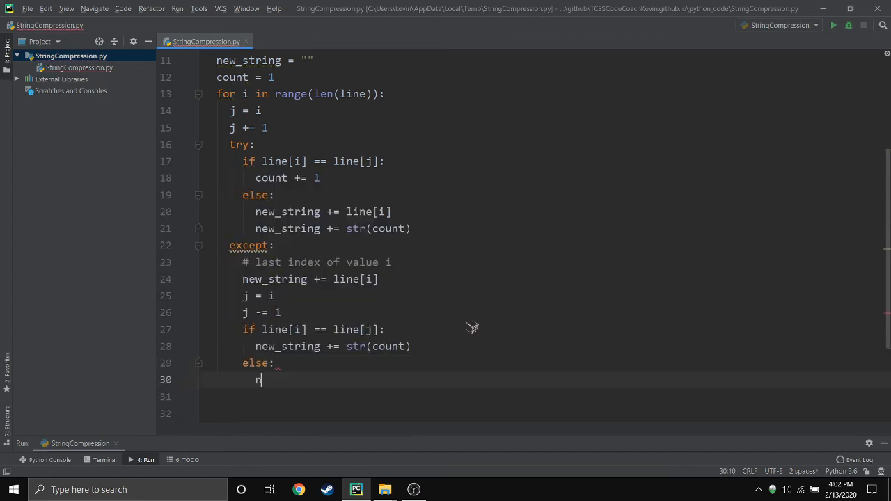
text(ew_string += "1)
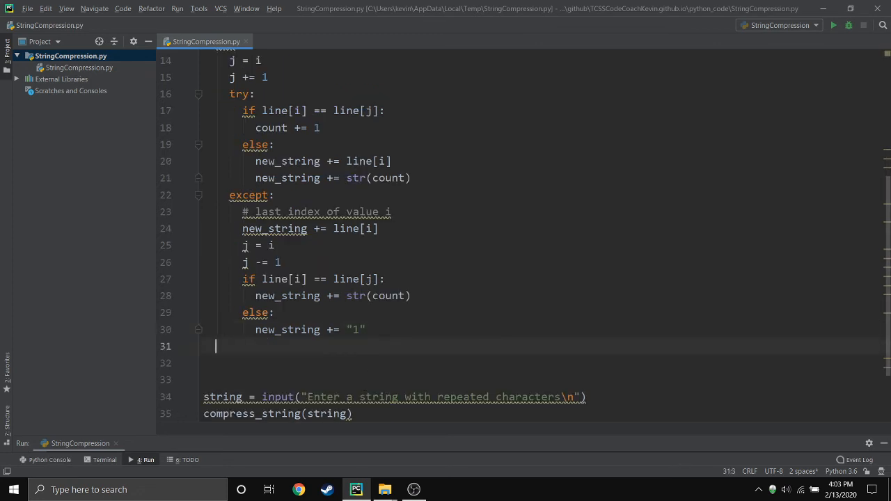
Below the loop add #return and the check if len(new_string) > len(line):
text(#return)
click(547, 363)
text(if :)
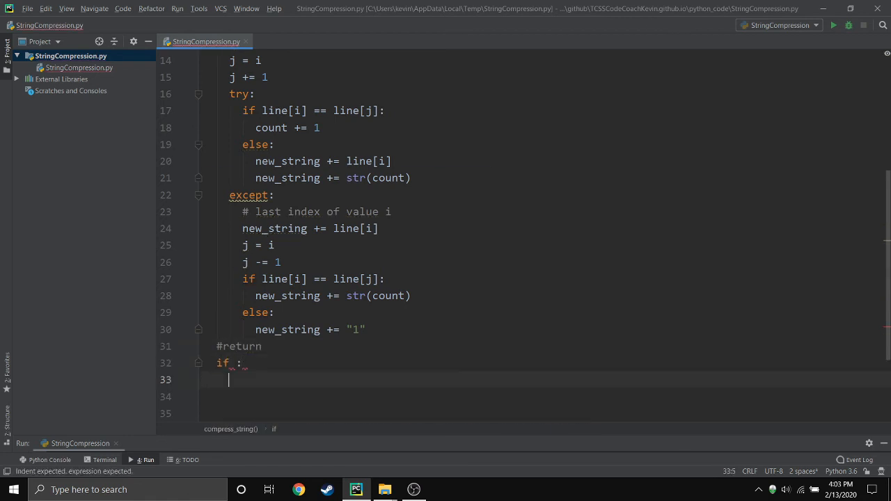
text(e)
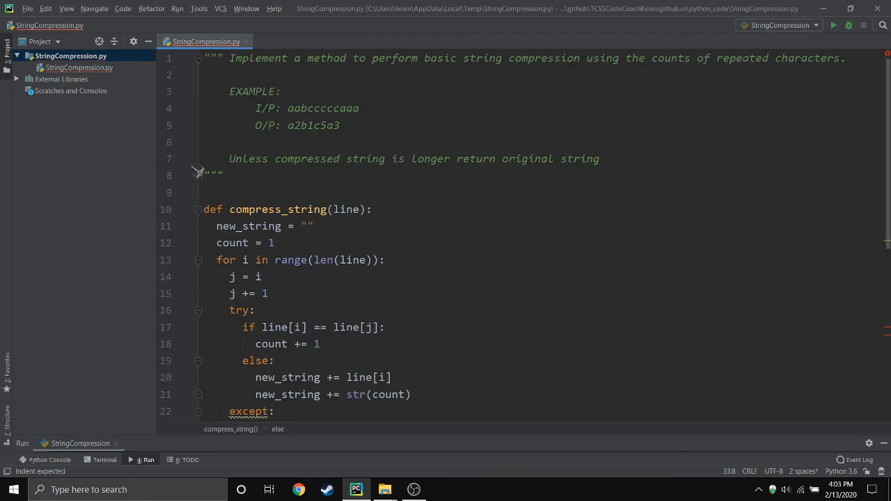
triple_click(415, 159)
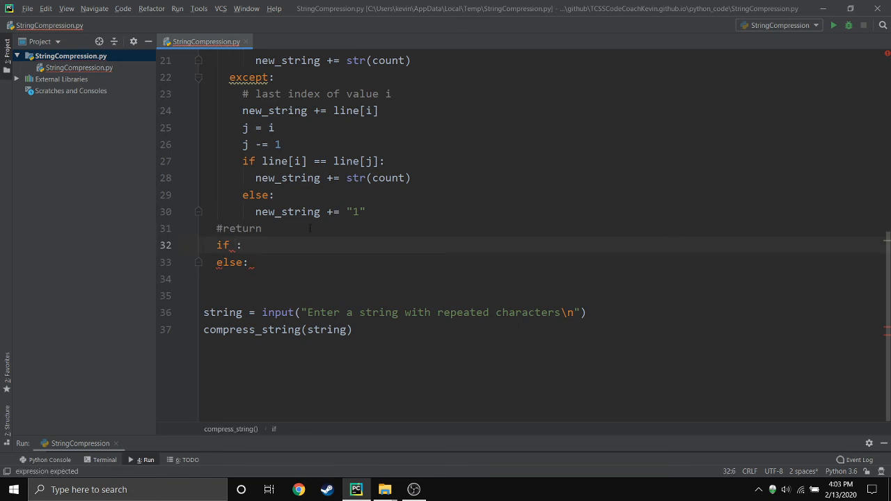
text(len())
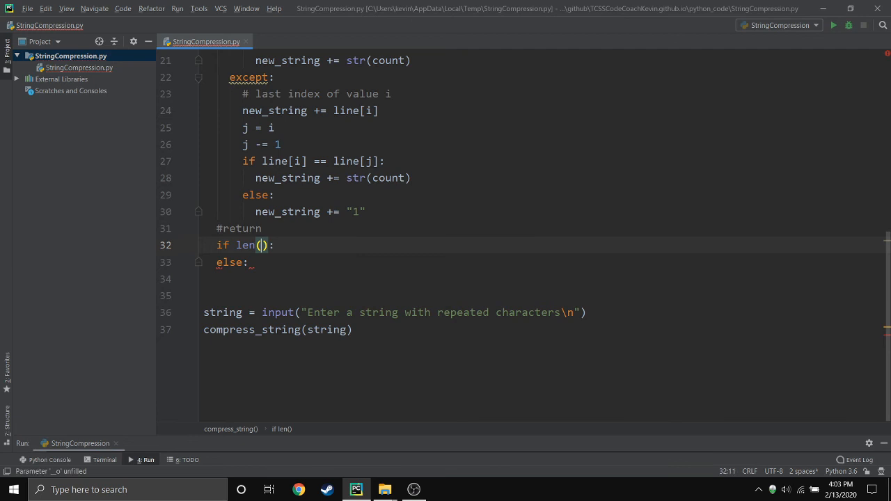
text(new_string)
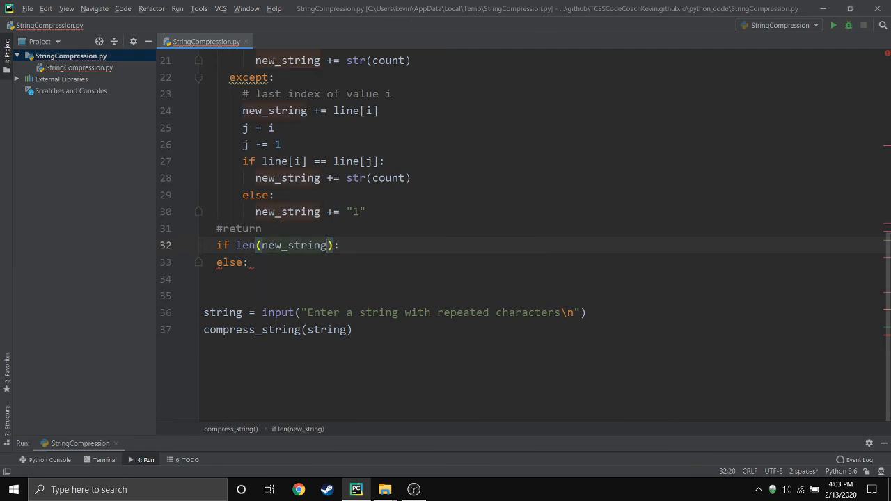
text(>)
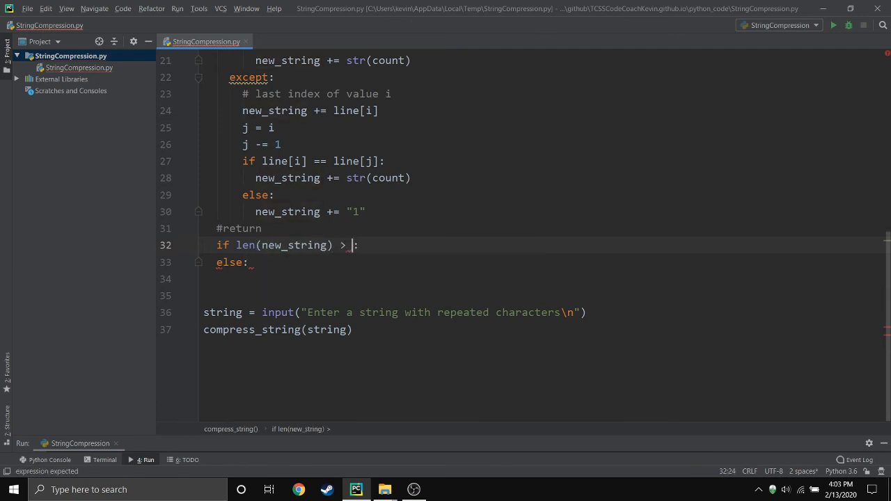
text(len())
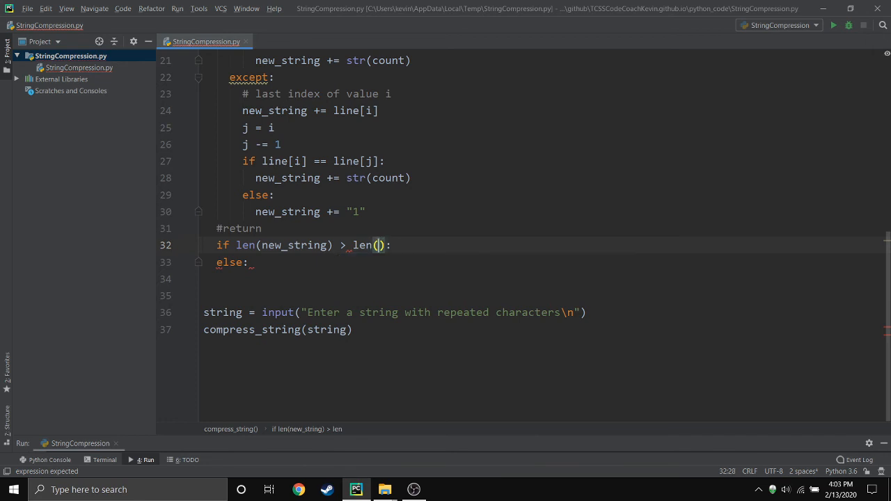
text(line)
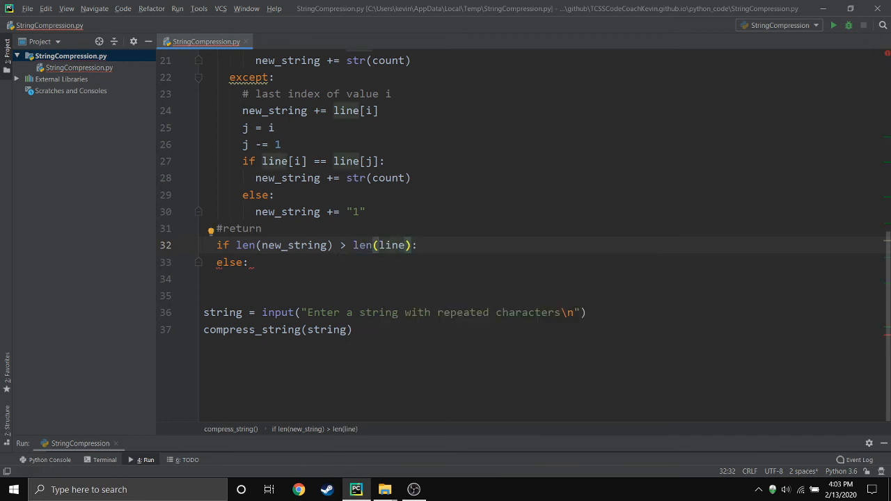
Print line when the compressed string is longer, else print new_string
text(print()
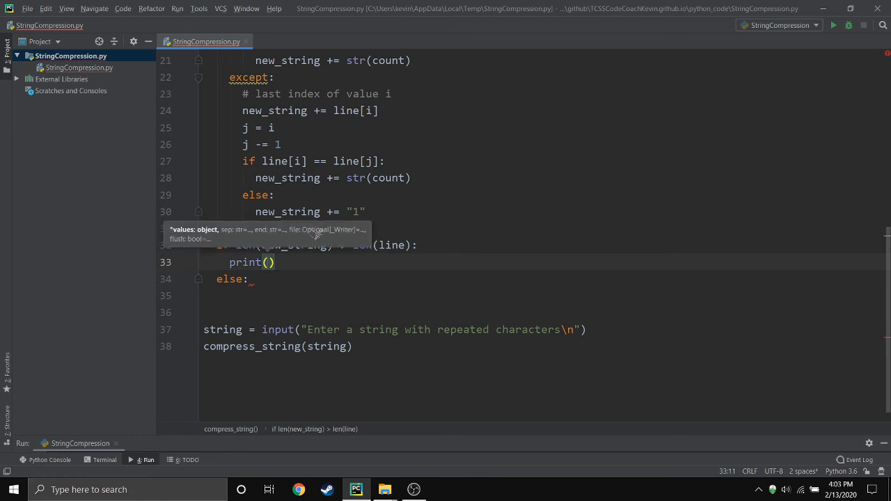
text(line)
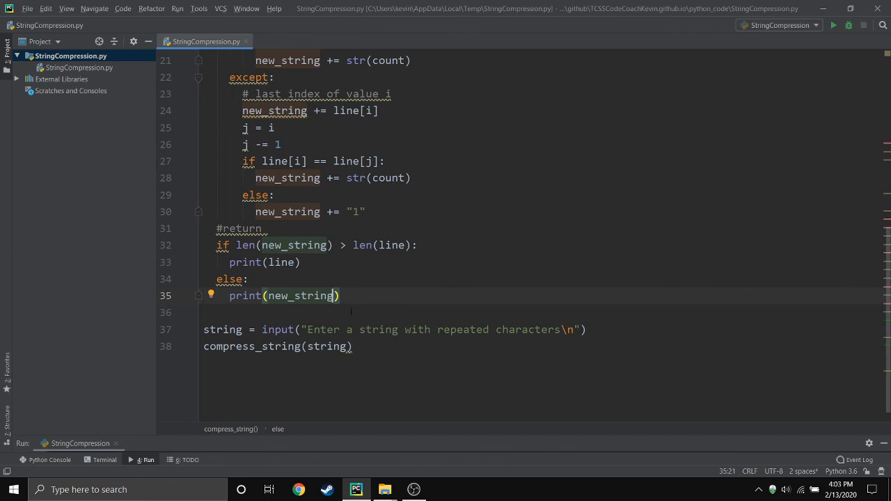
scroll(down, 3)
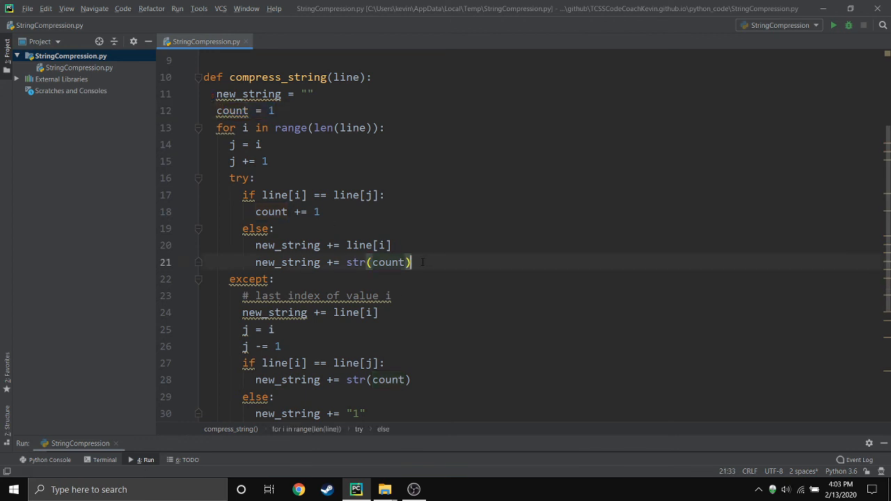
Add count = 1 after new_string += str(count) in the try block's else branch
text(count)
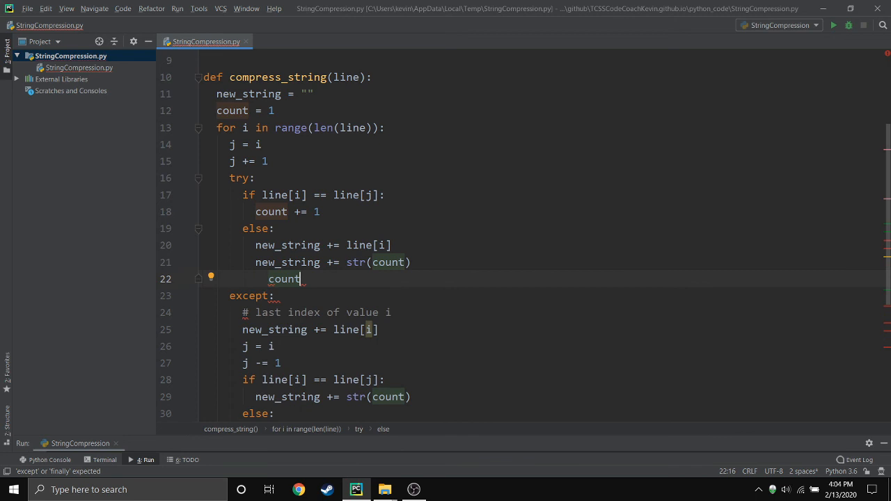
text(= 1)
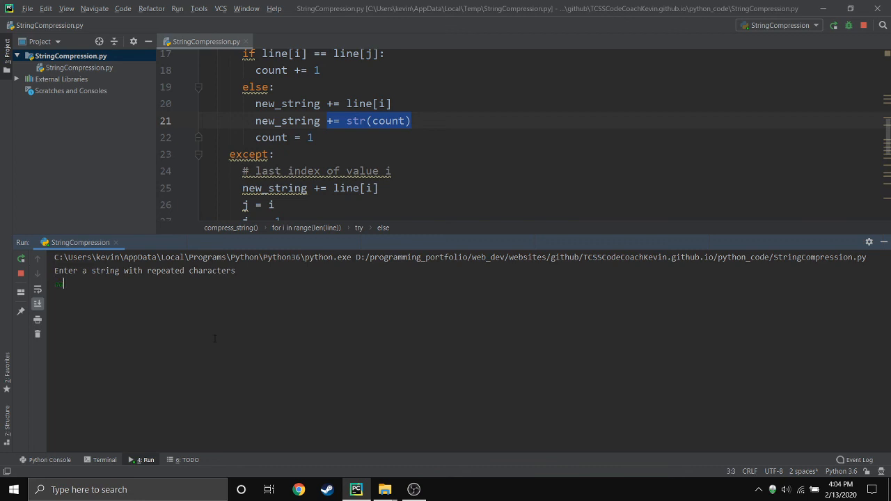
Run the script with input aaaabbbbb, producing the output a4b5
text(aabbcc)
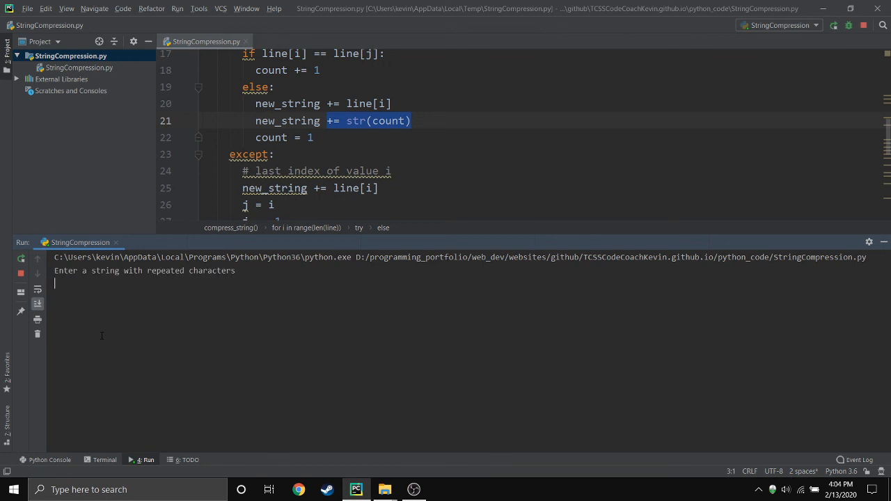
text(aaaa)
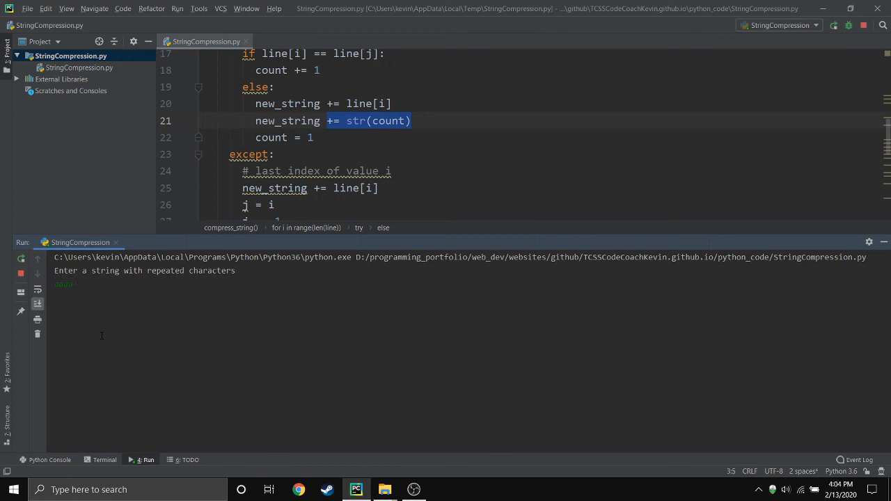
text(aaaabbbbb)
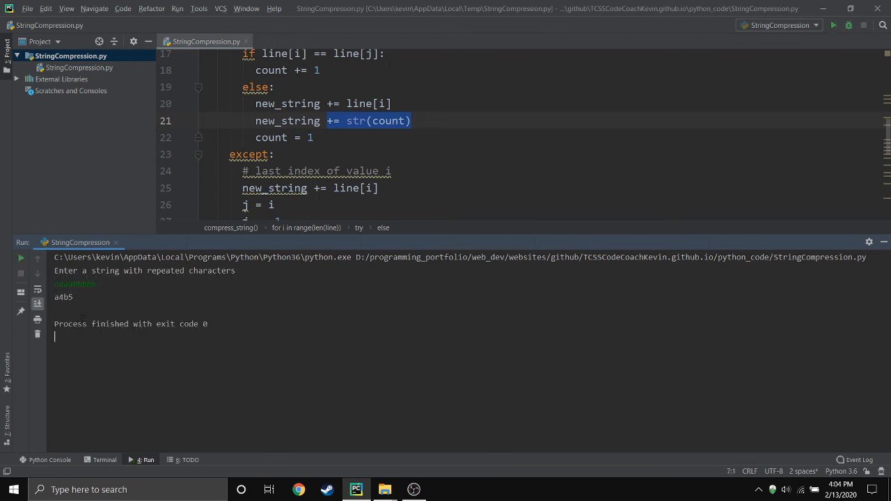
mouse_move(853, 254)
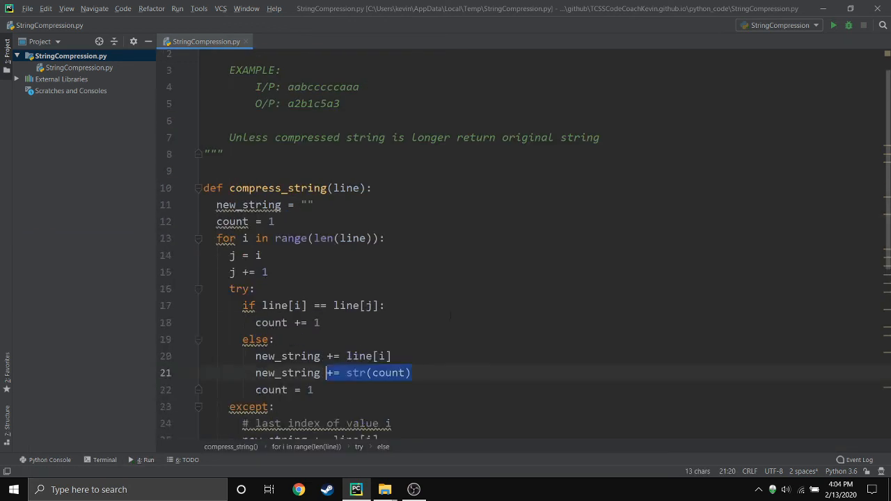
Review the end of the finished script, then switch to the OBS recording window from the taskbar
scroll(down, 3)
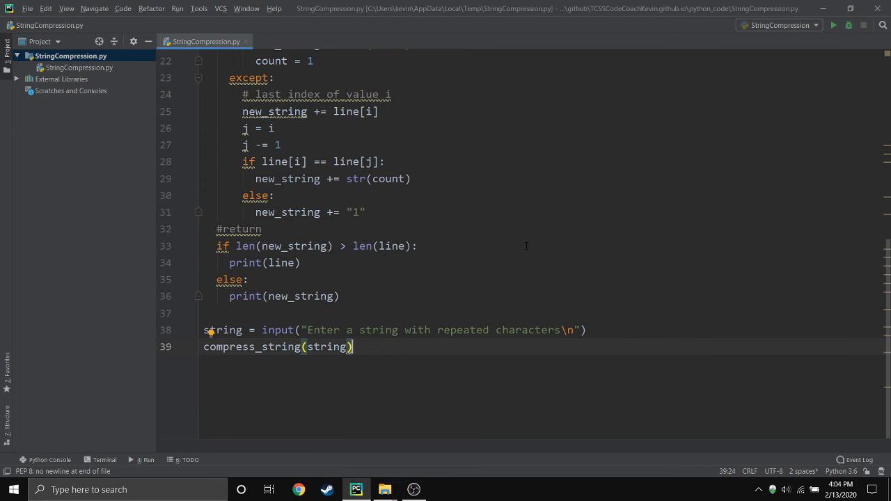
click(414, 490)
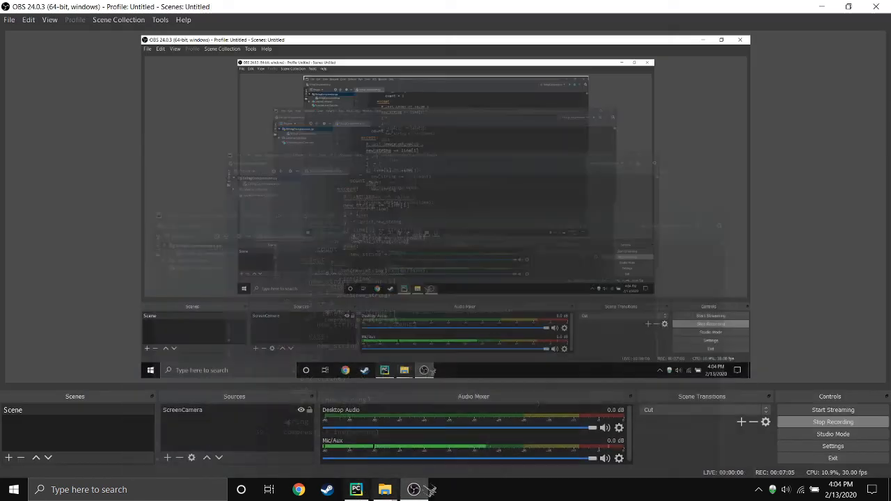